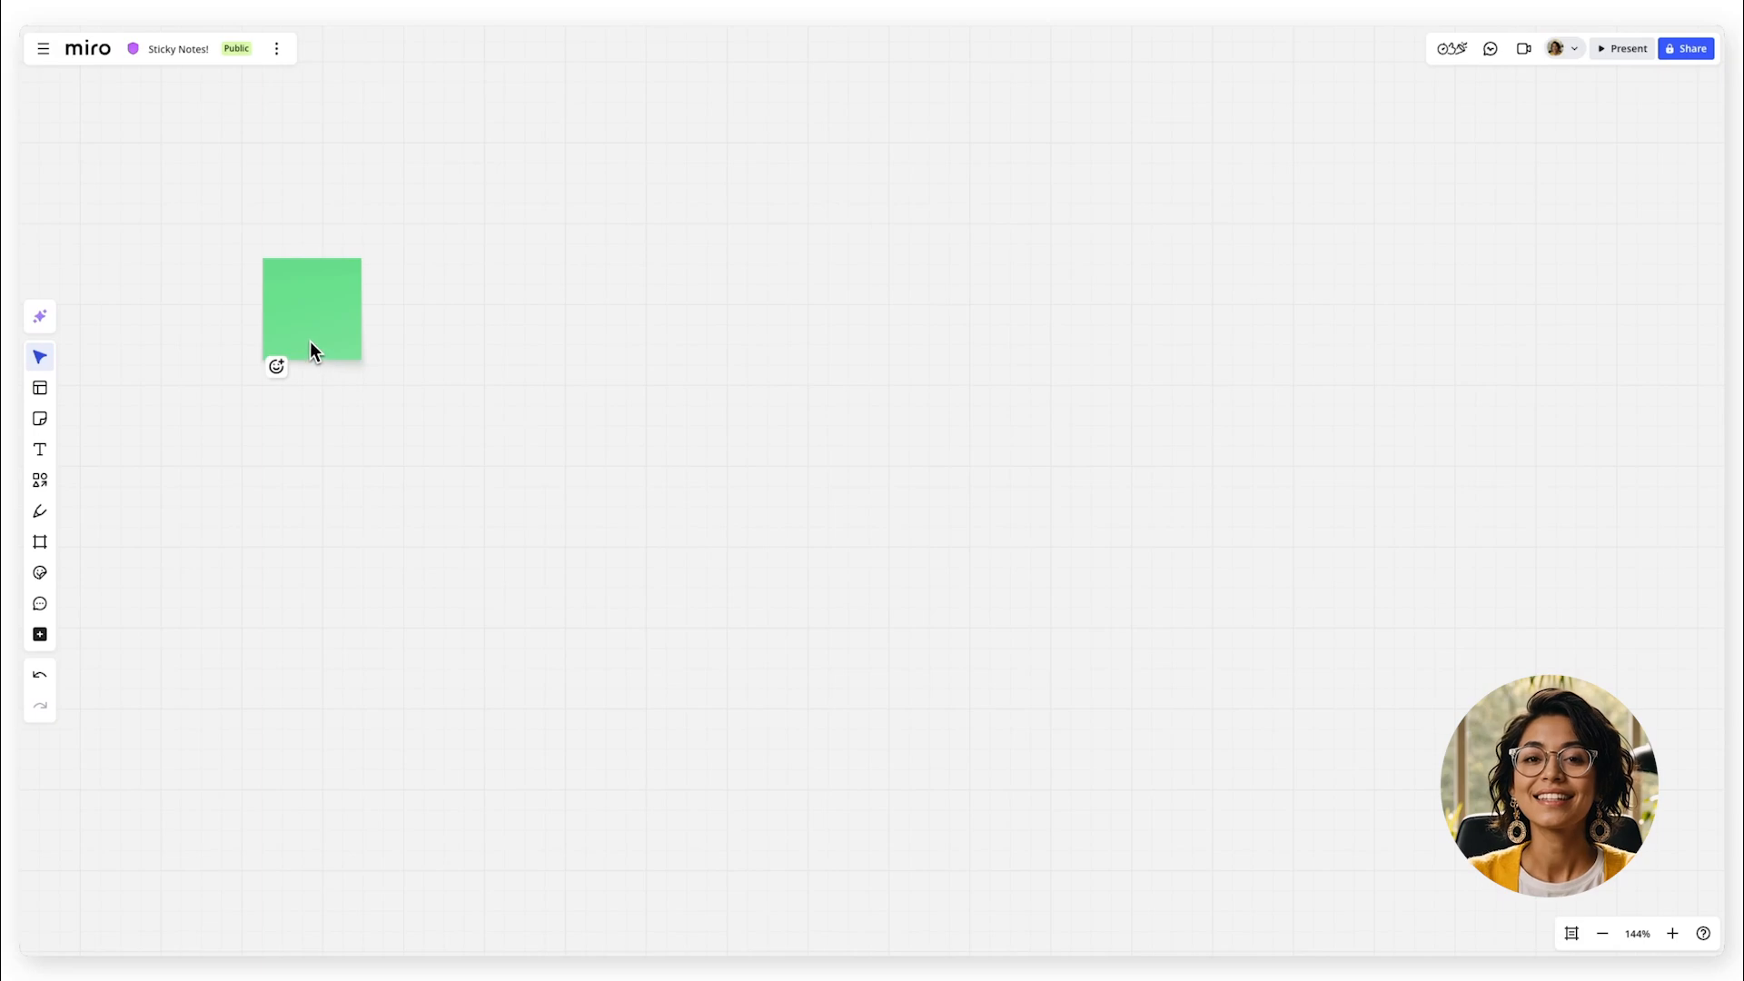
# Duplicate the green sticky note repeatedly with Ctrl+D into a row of copies
pyautogui.press('cmd+d')
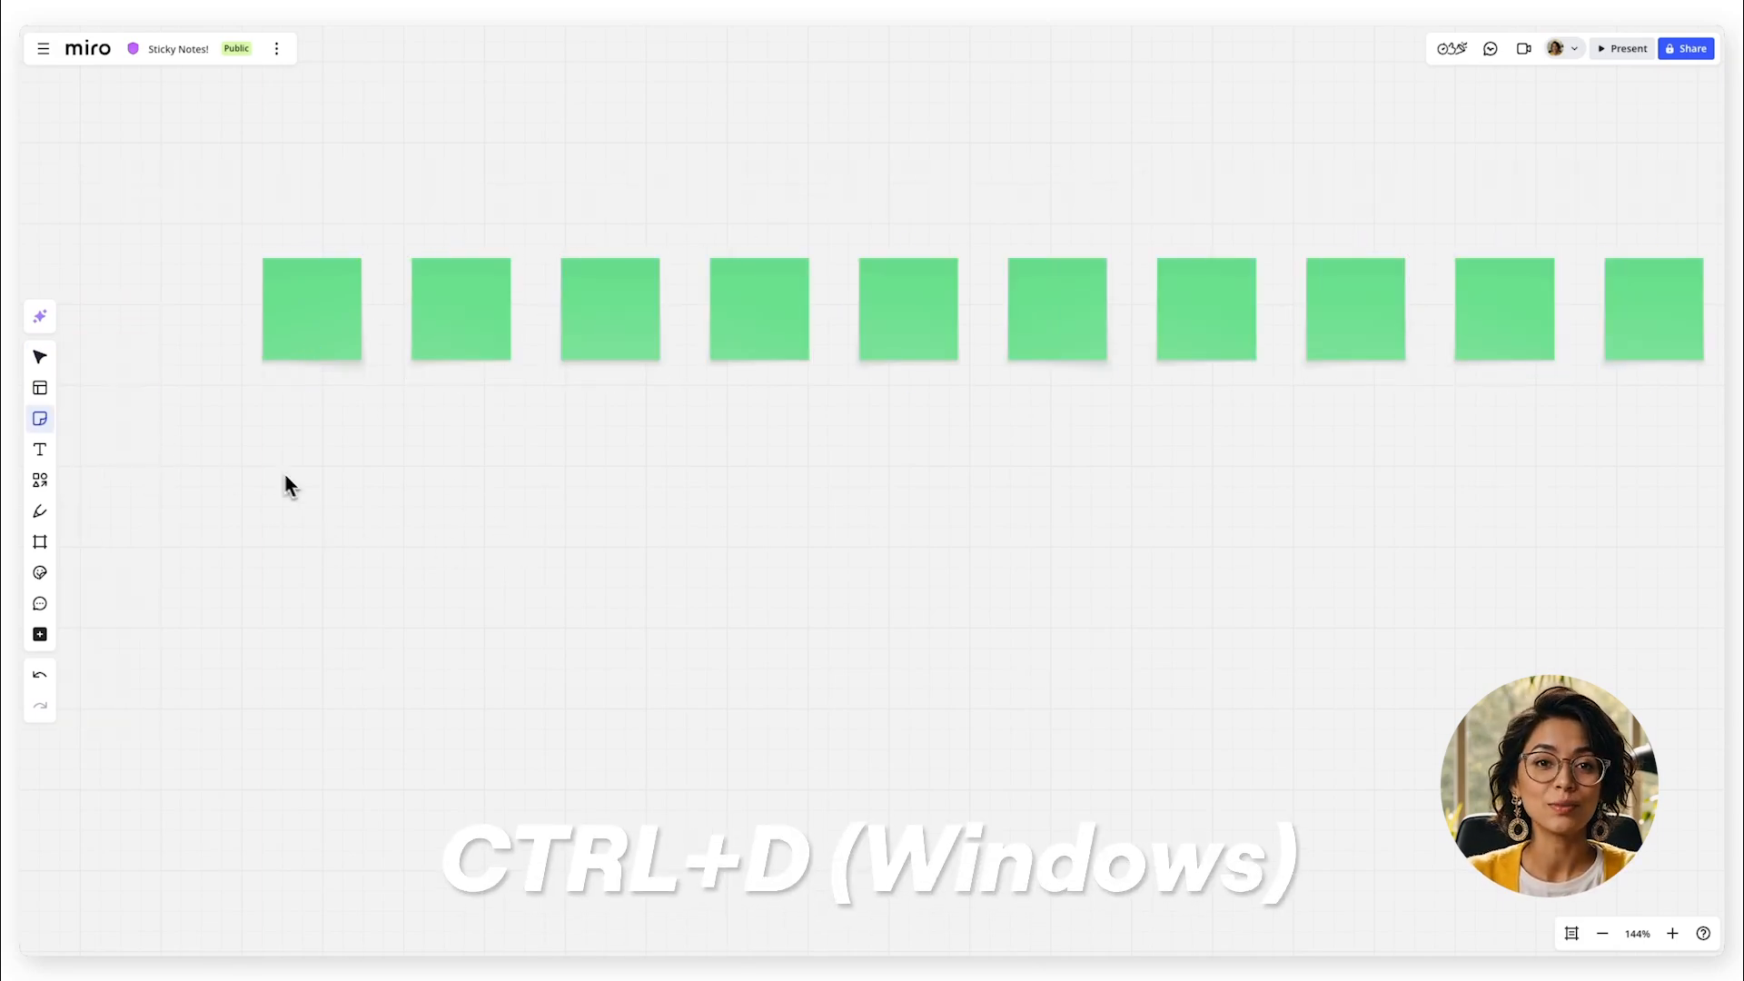
pyautogui.press('ctrl+d')
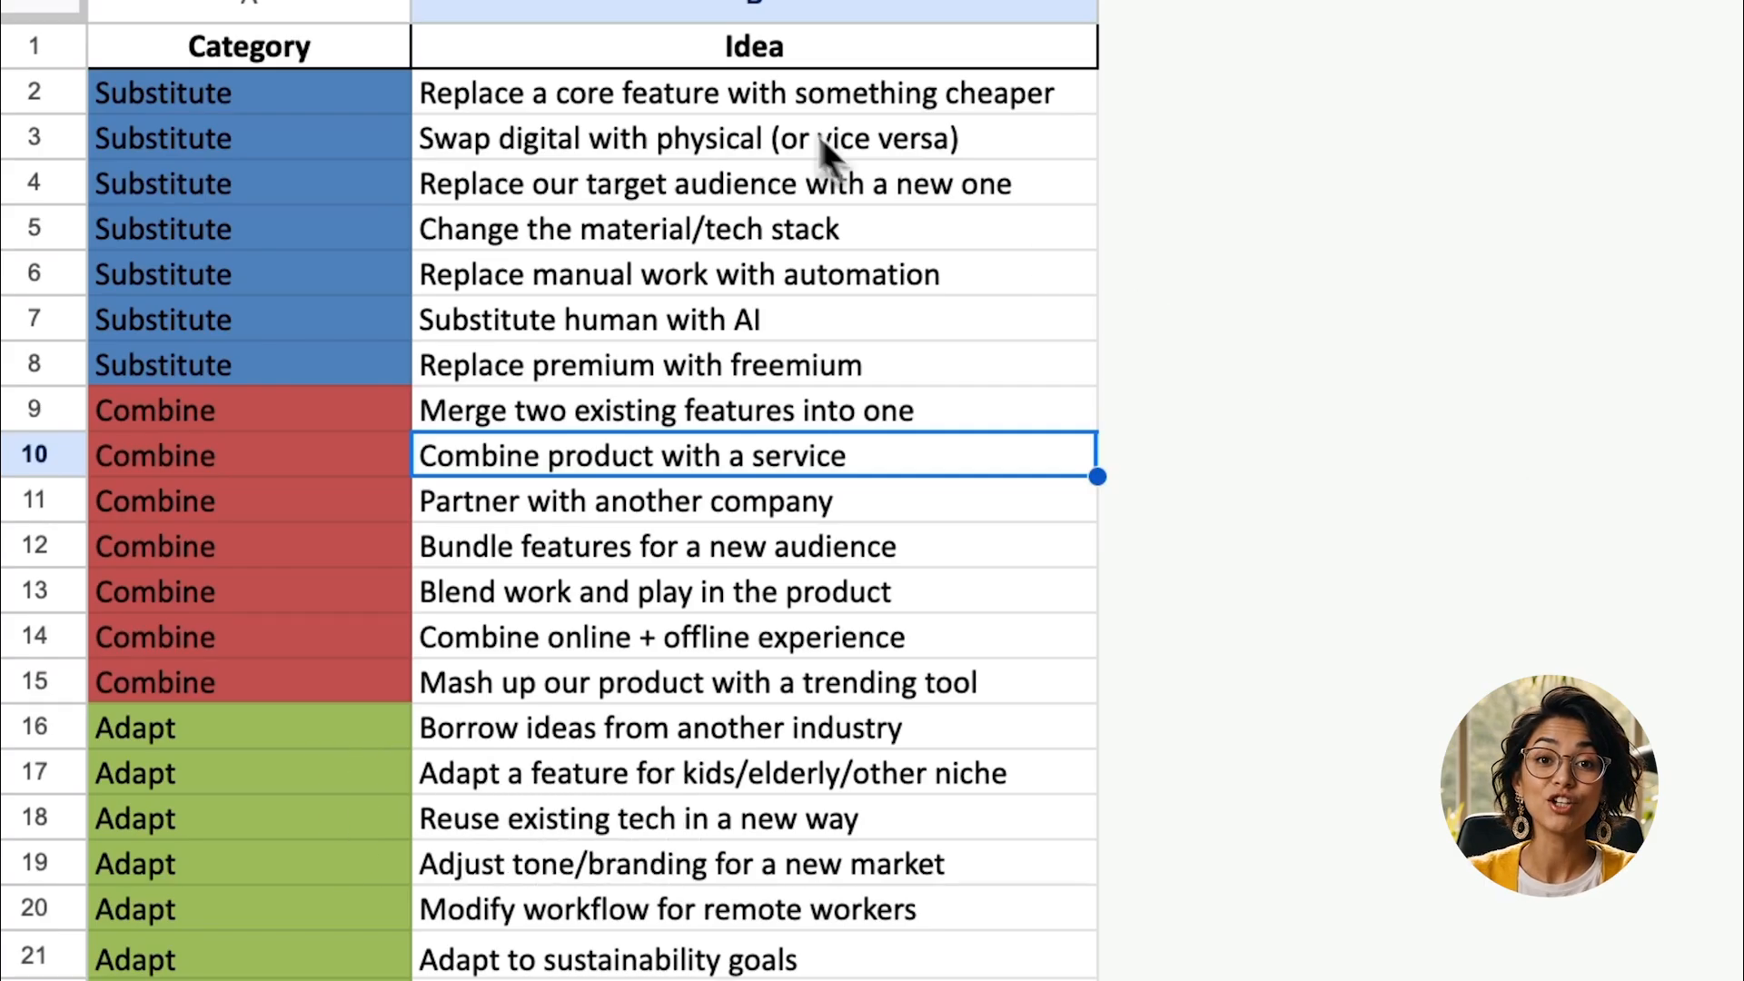
# Scroll the sheet to reach the Category and Idea rows to copy
pyautogui.scroll(-3)
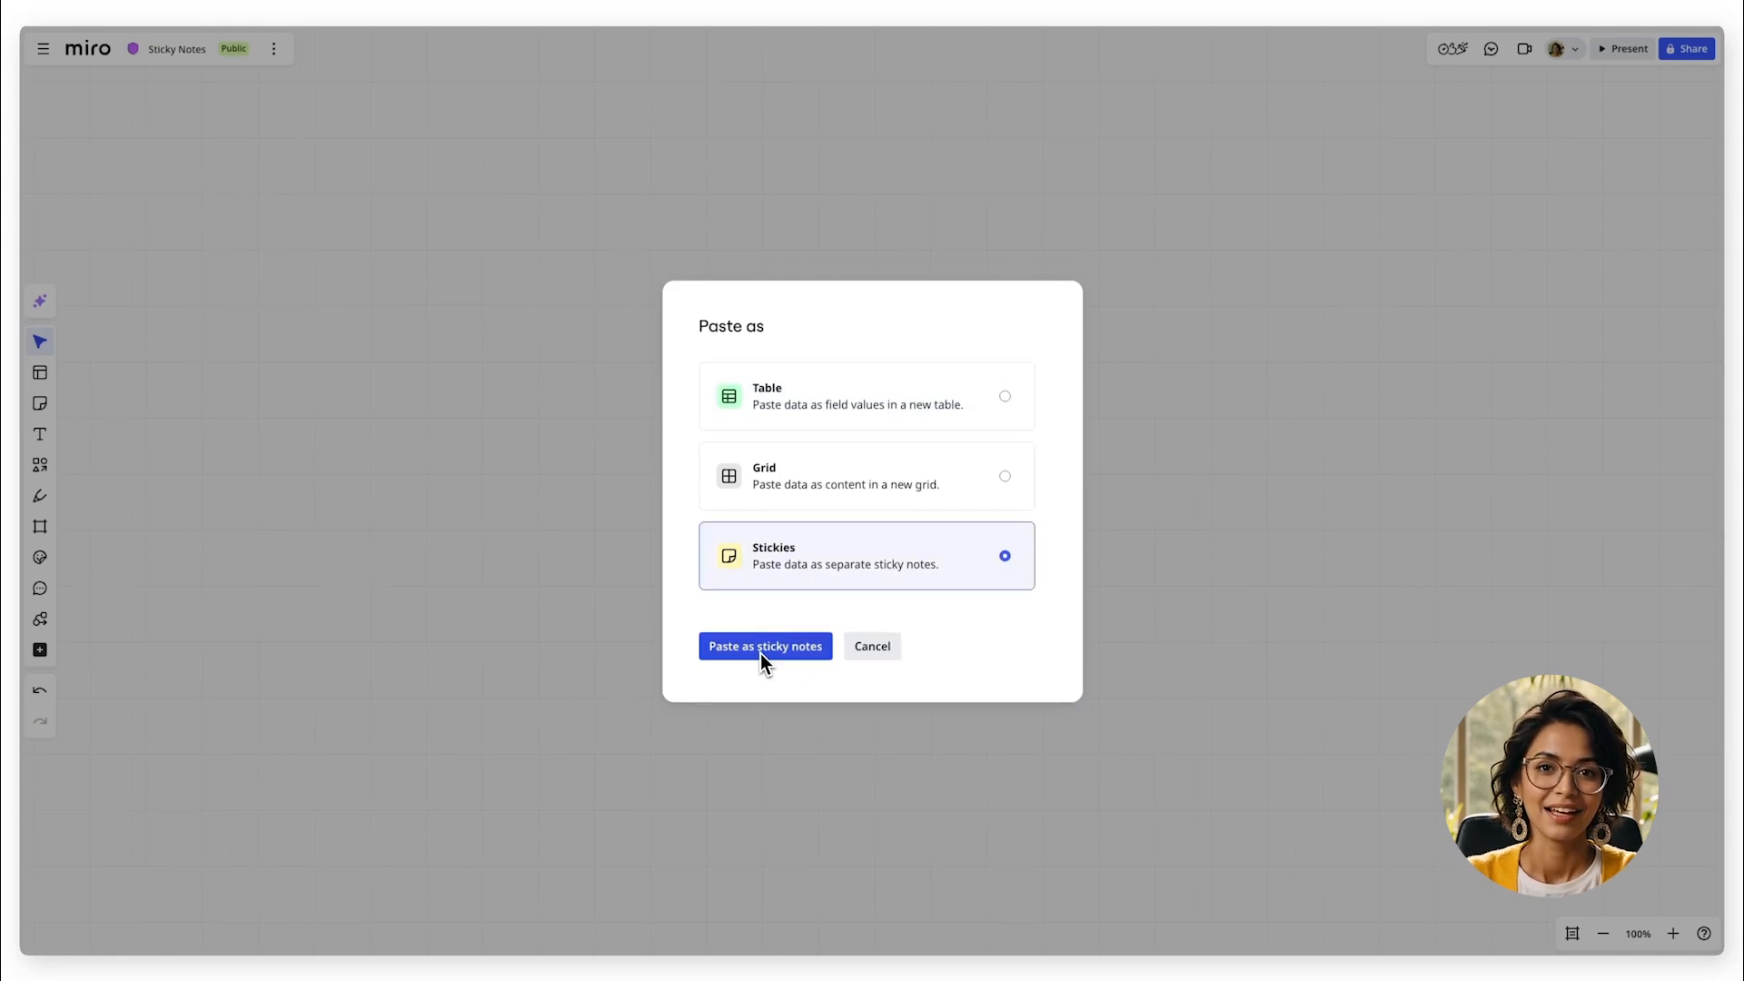
# Paste the copied rows as separate stickies and move to the Product Launch ideas board
pyautogui.click(765, 647)
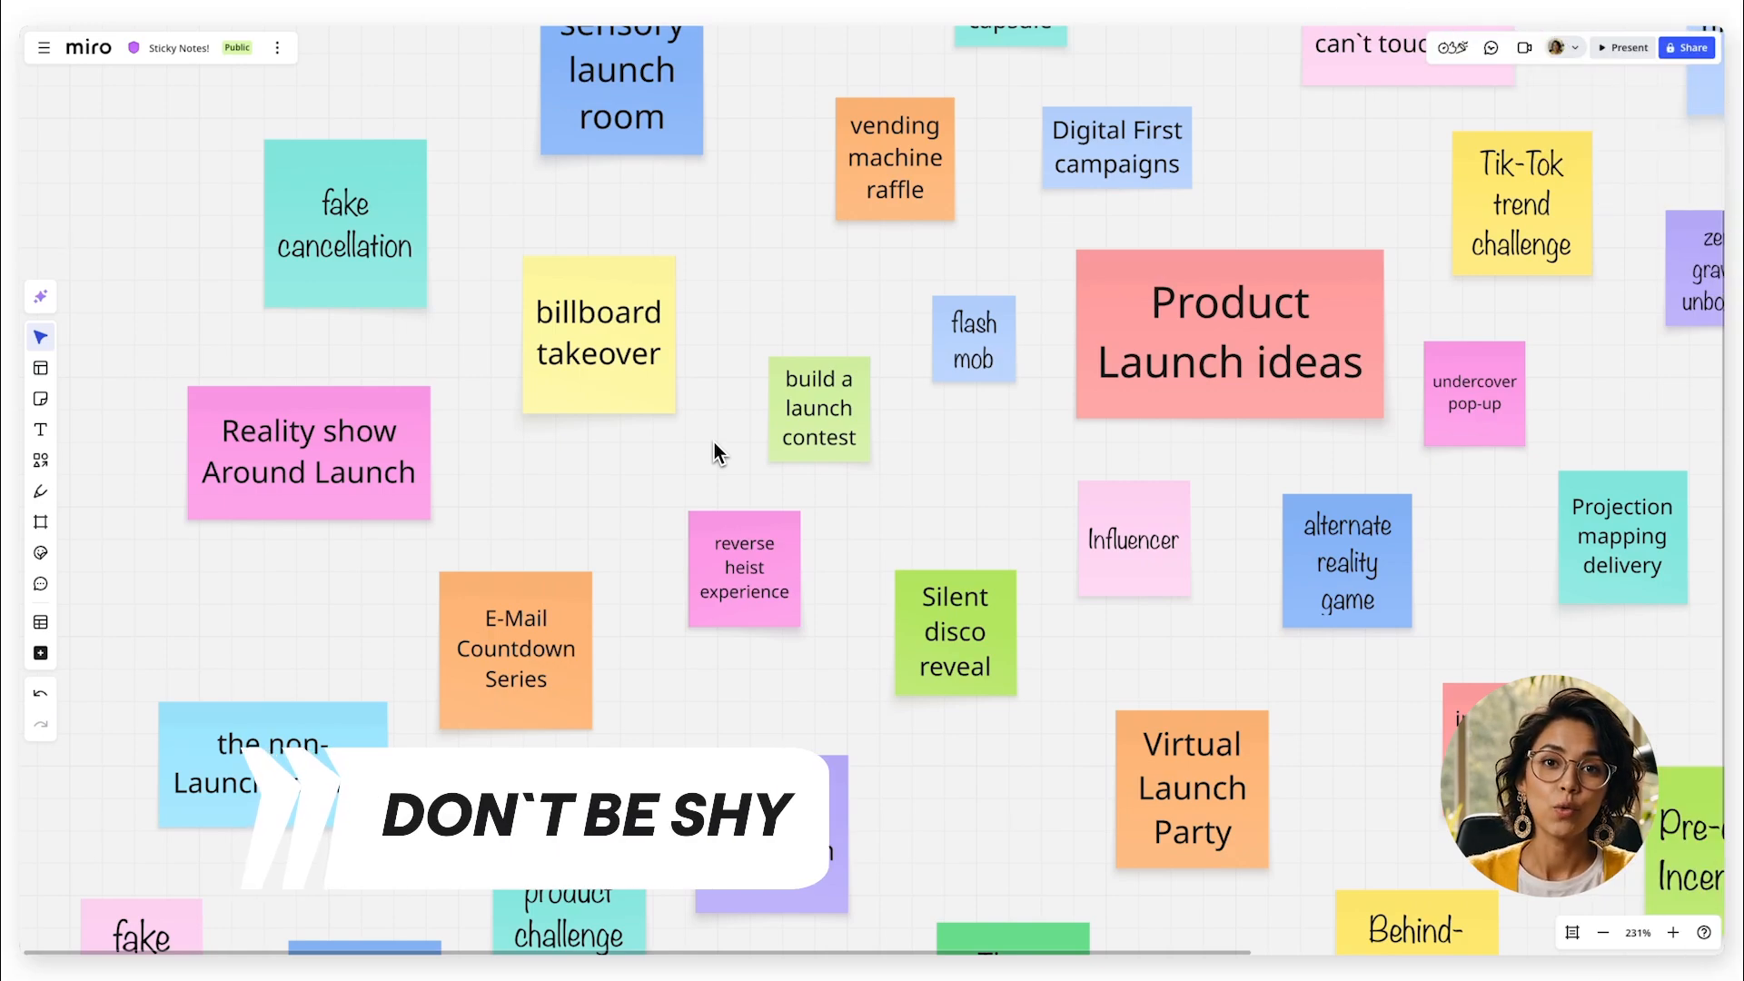
pyautogui.click(597, 334)
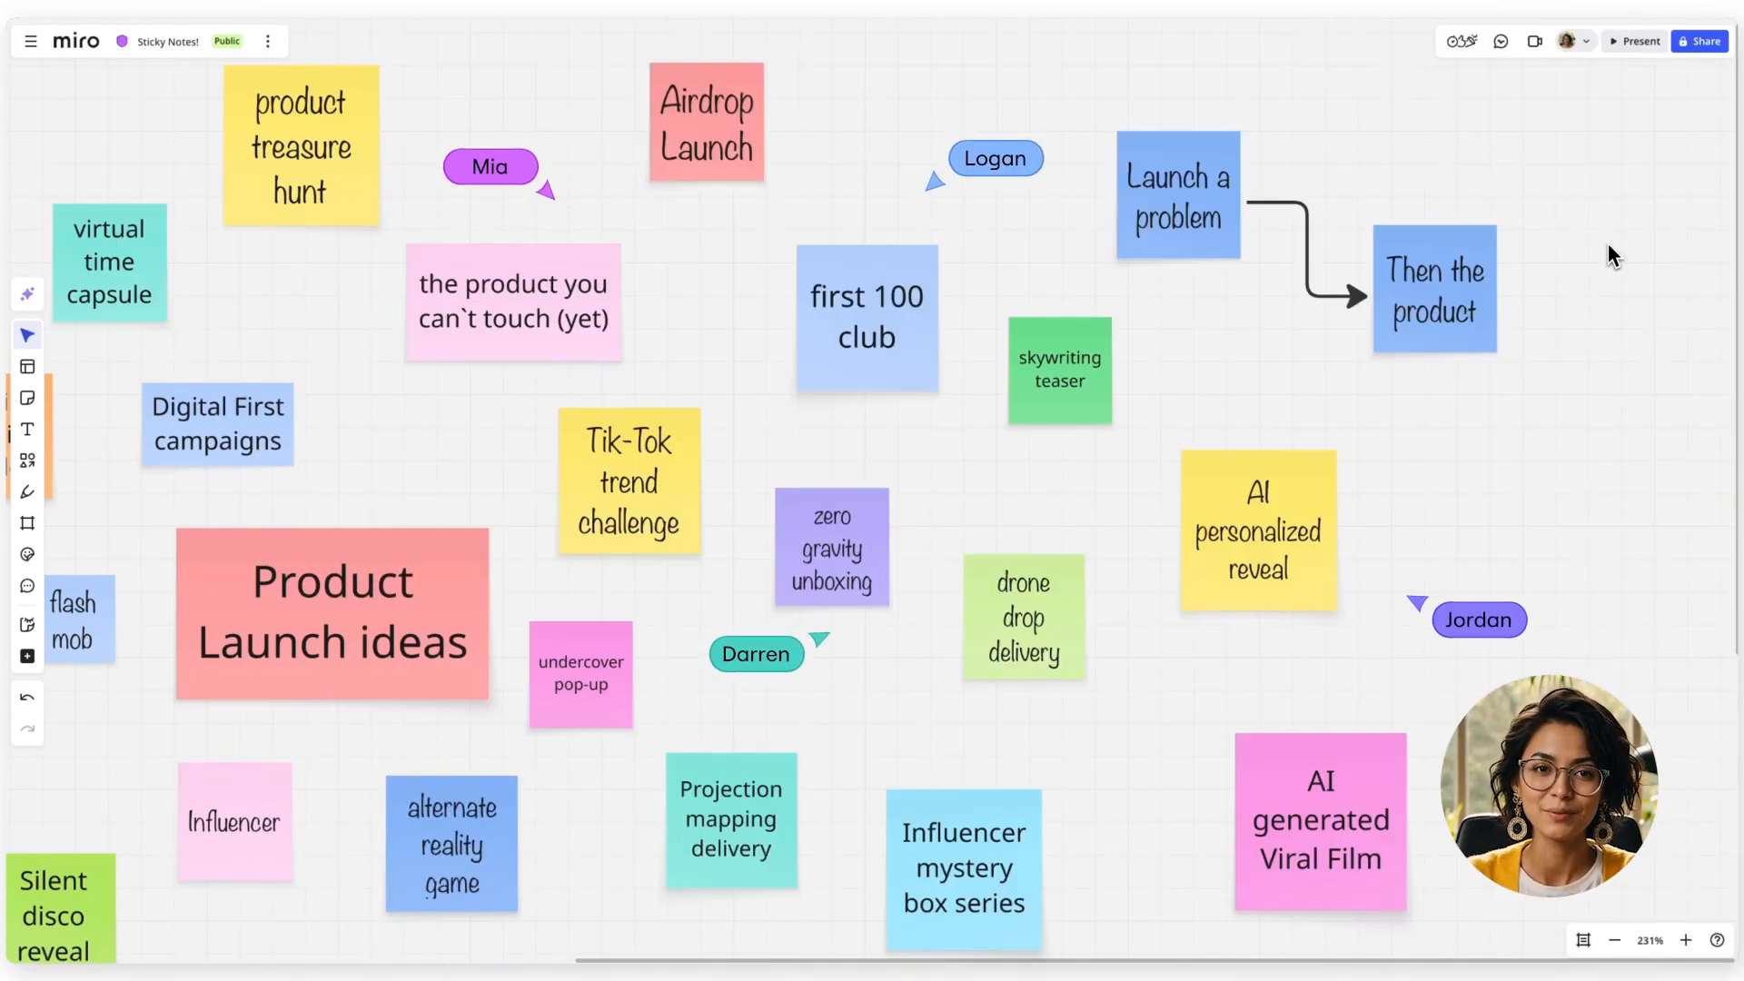
# Turn on Private mode for all from the collaboration menu, then end it to reveal everyone's notes
pyautogui.click(1461, 42)
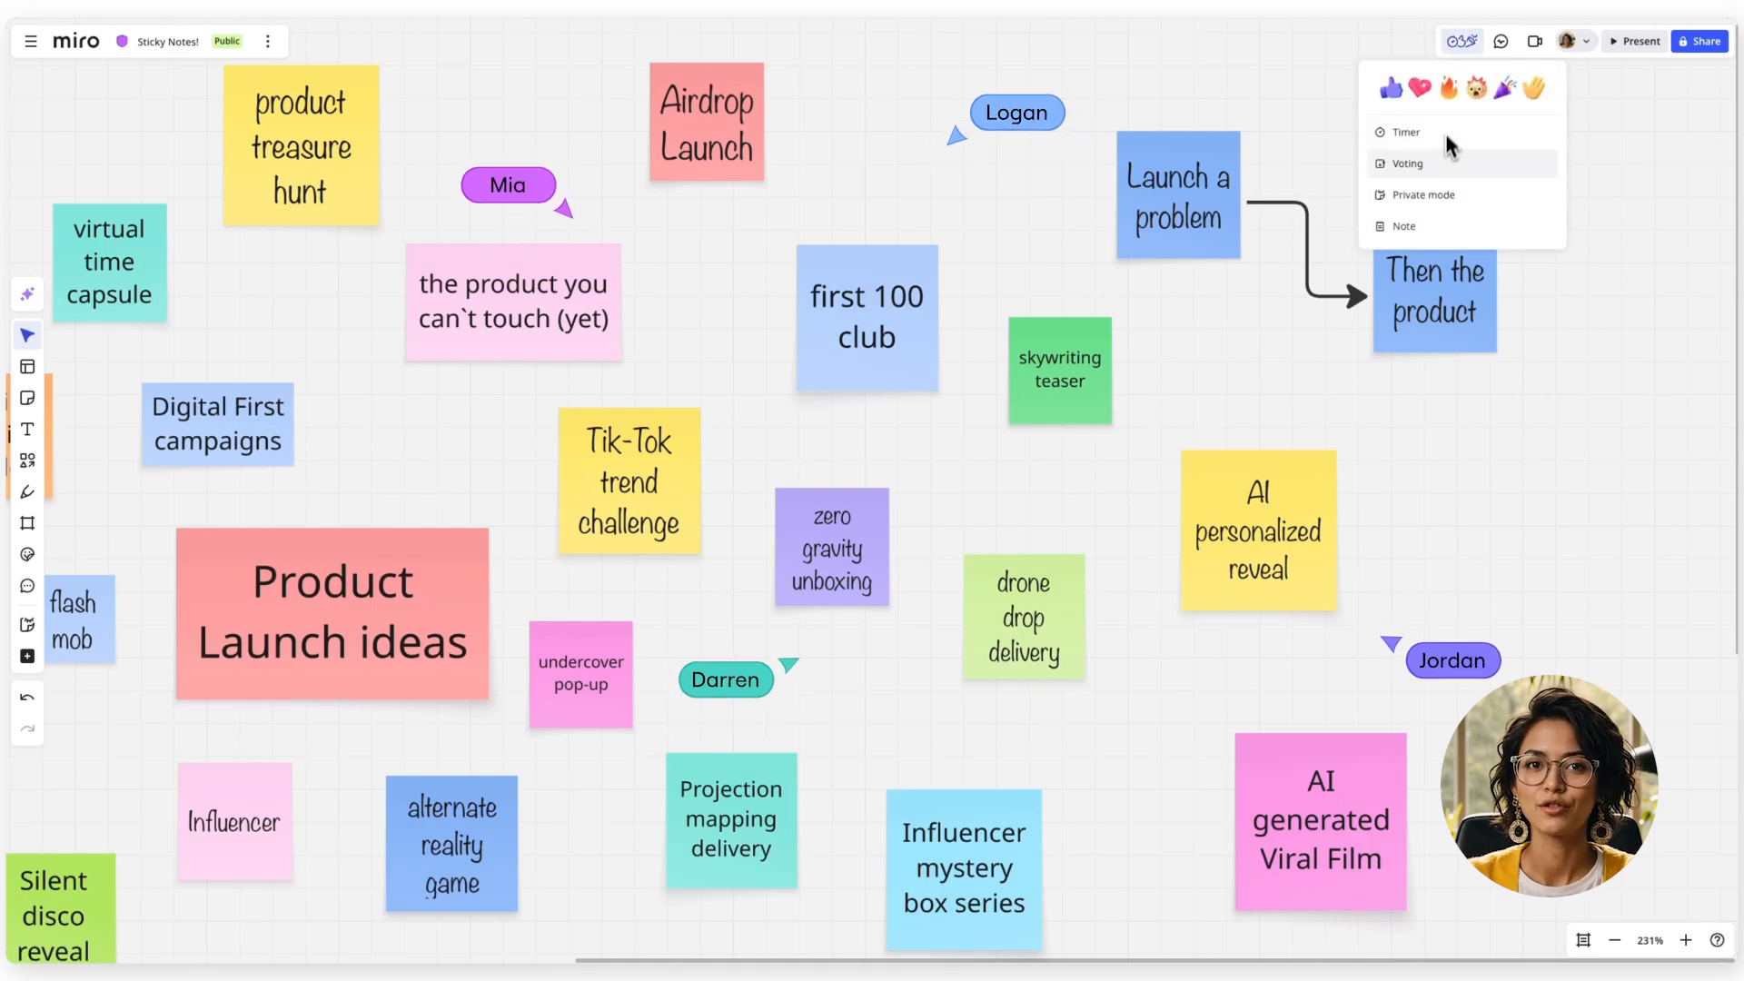
pyautogui.click(1420, 195)
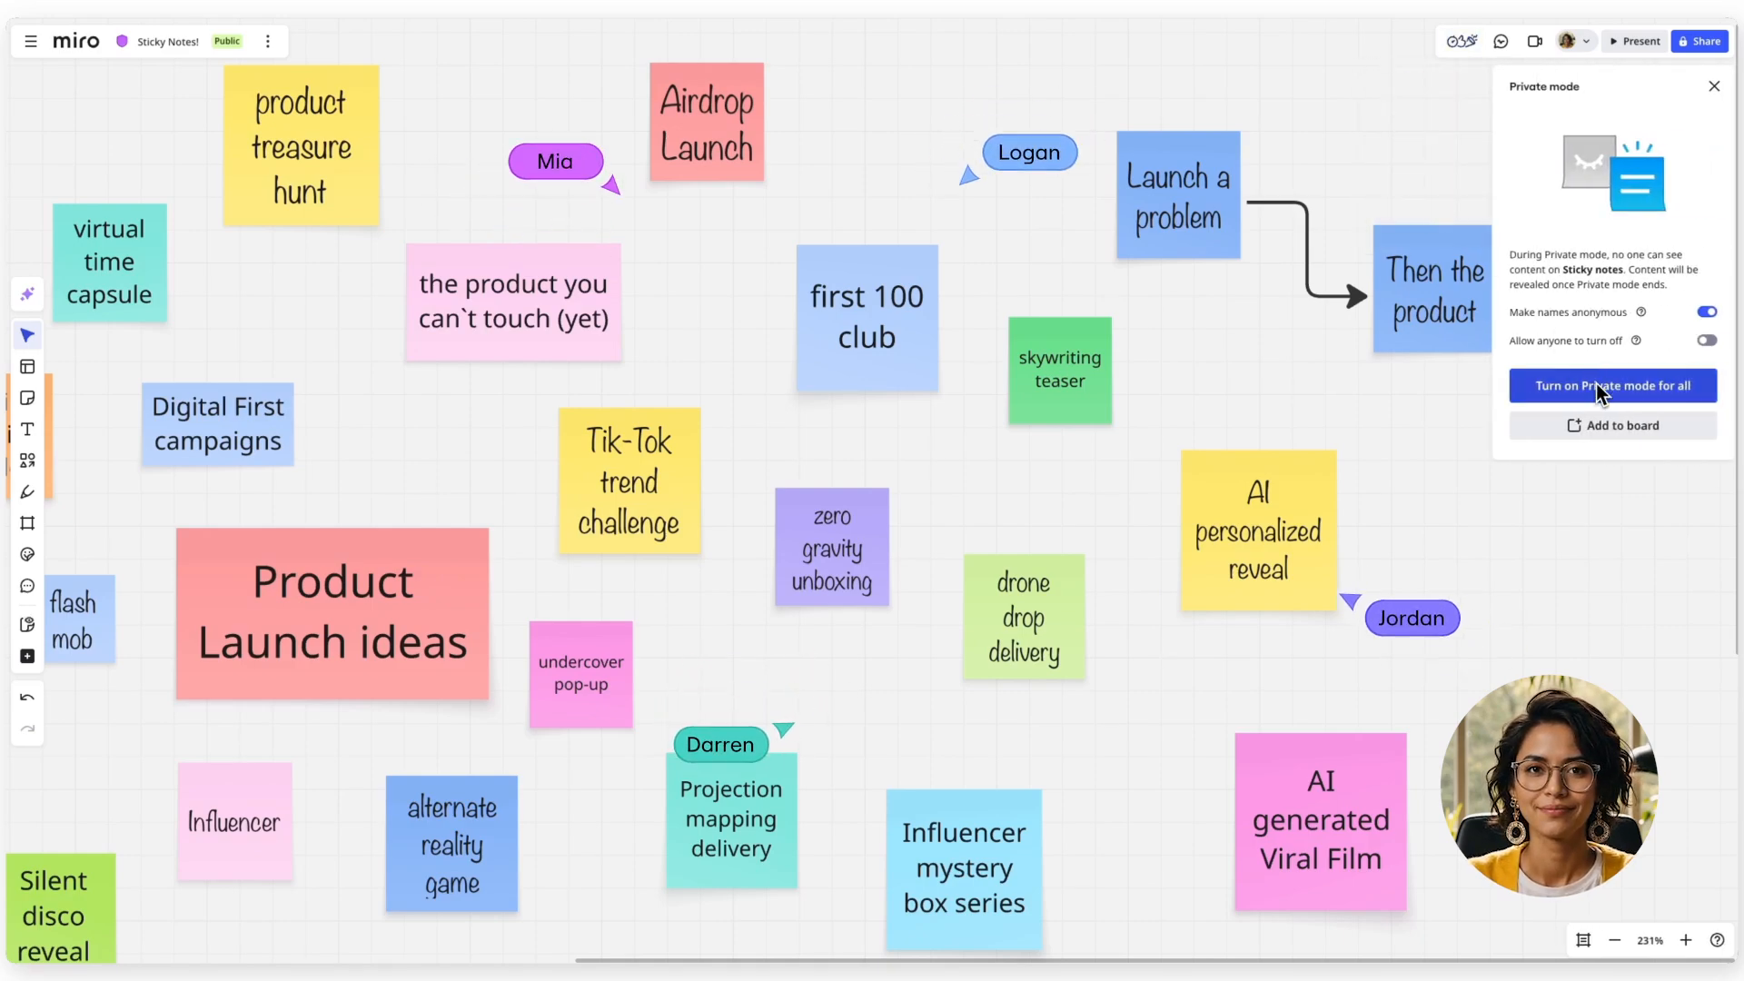
pyautogui.click(1611, 385)
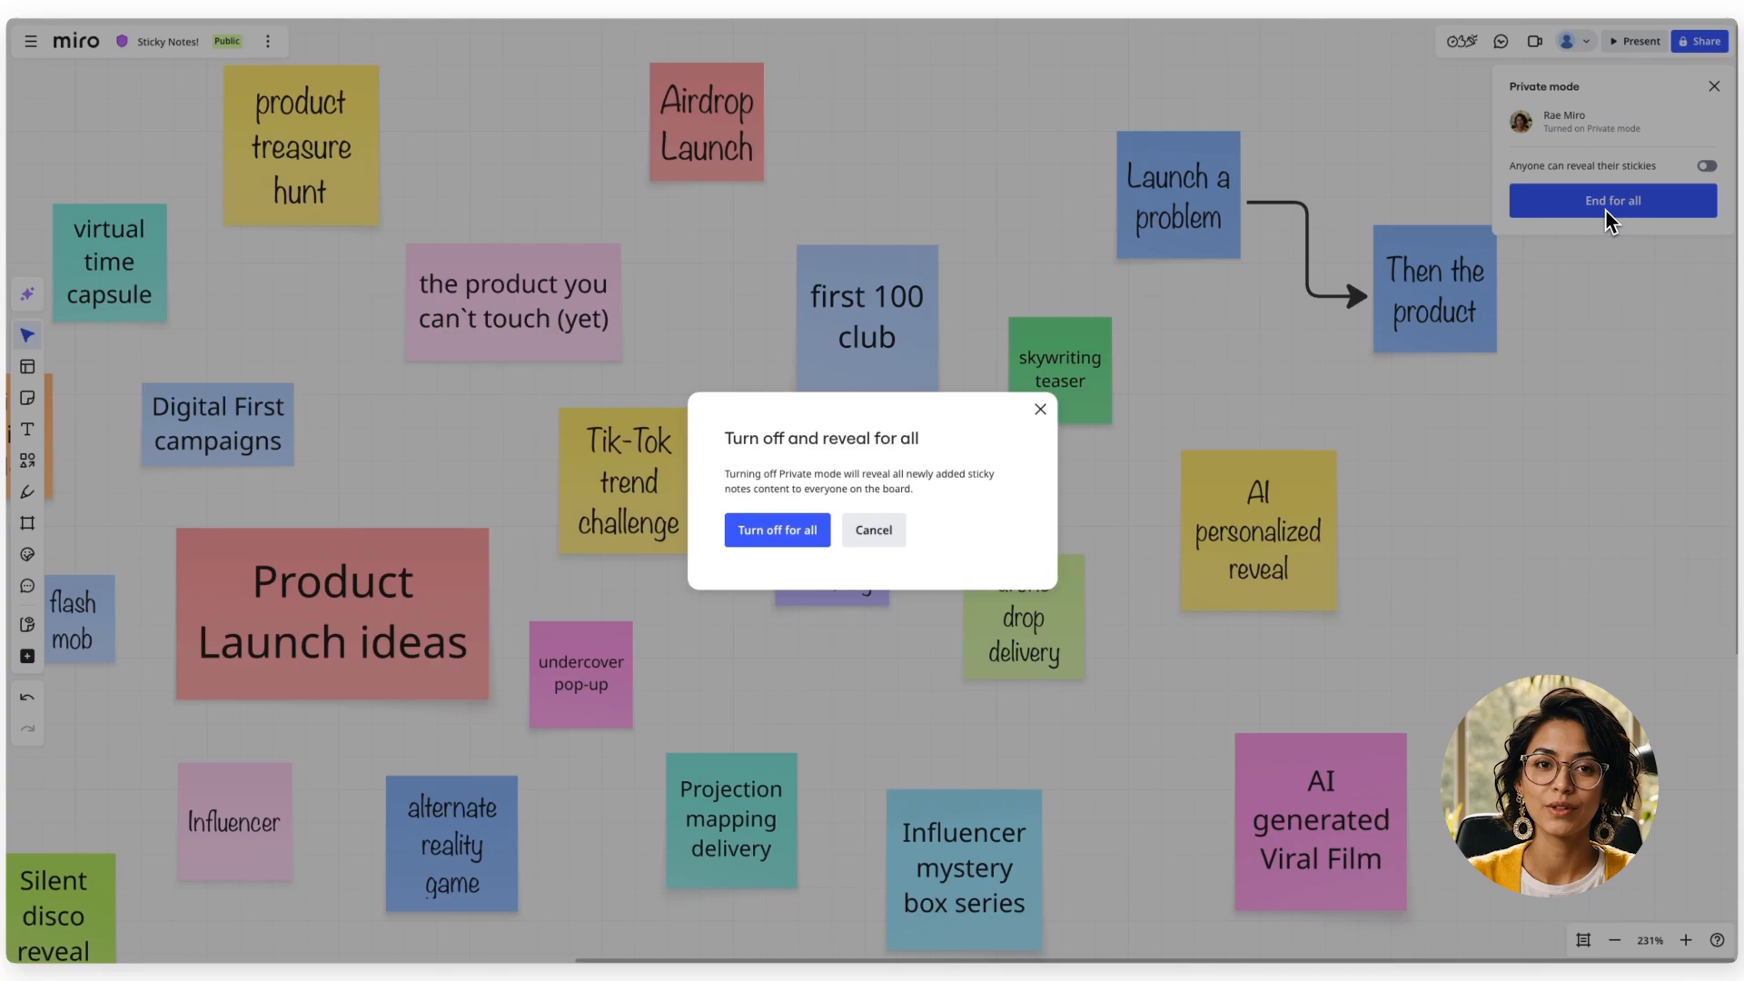
pyautogui.click(776, 529)
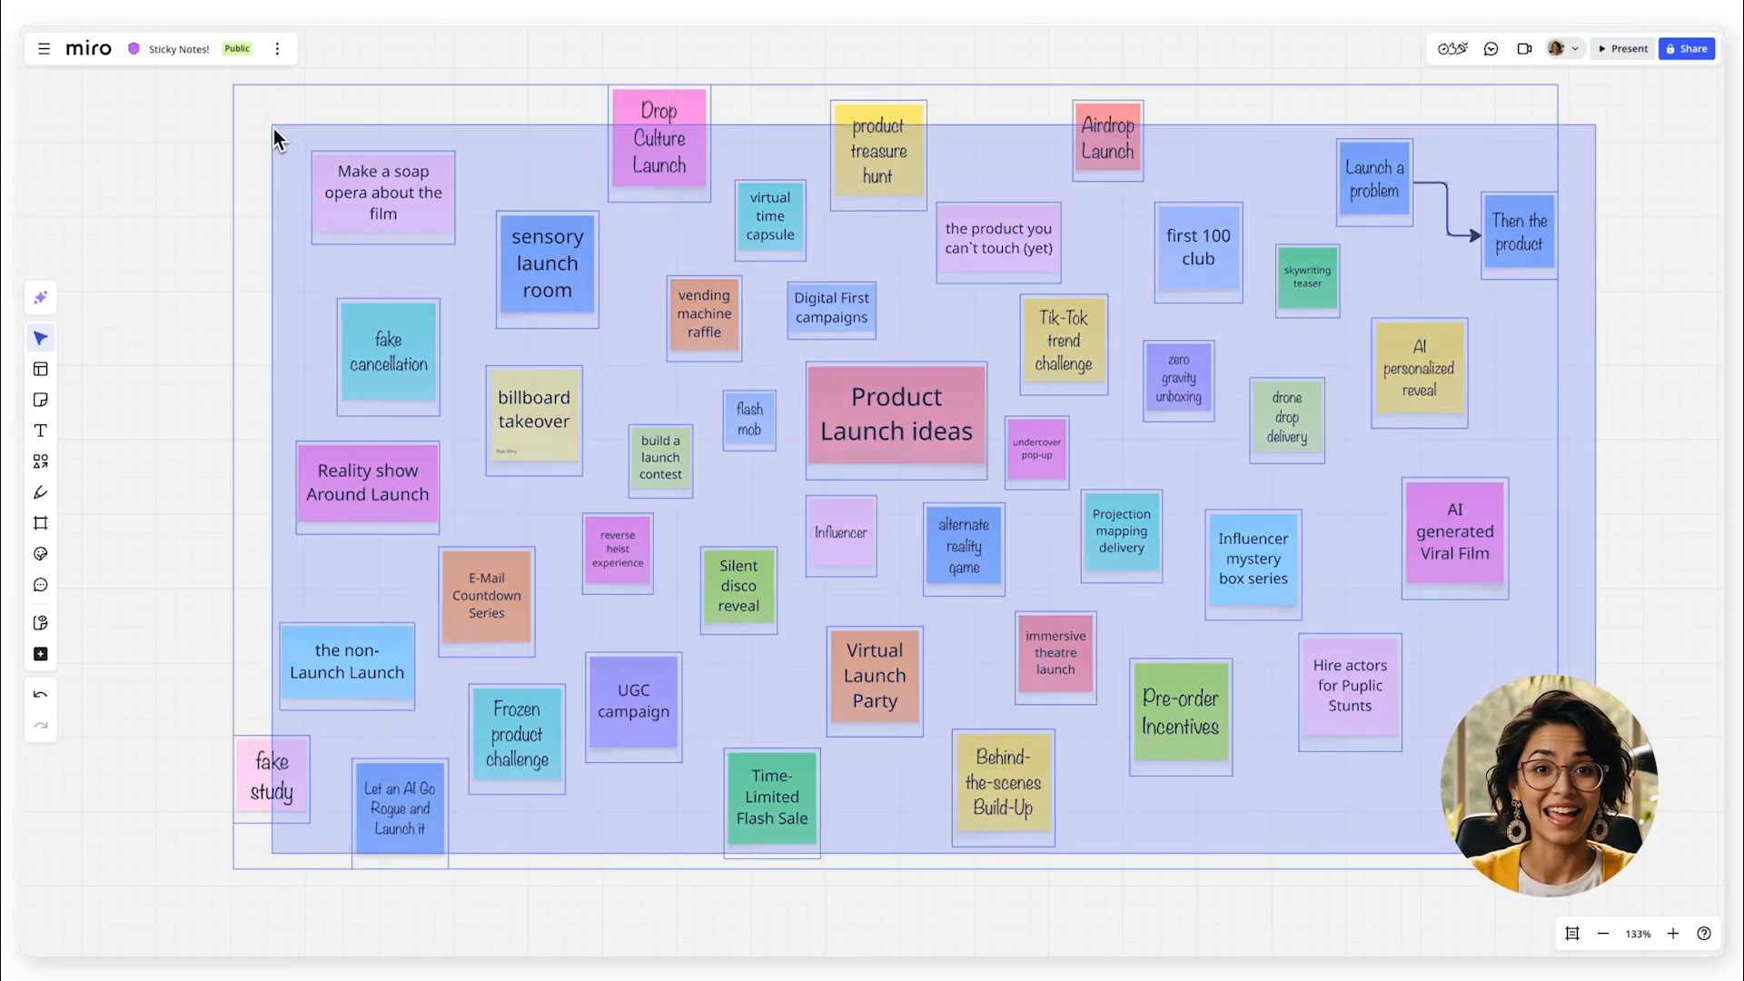
# Select all the product launch sticky notes on the board together
pyautogui.click(972, 120)
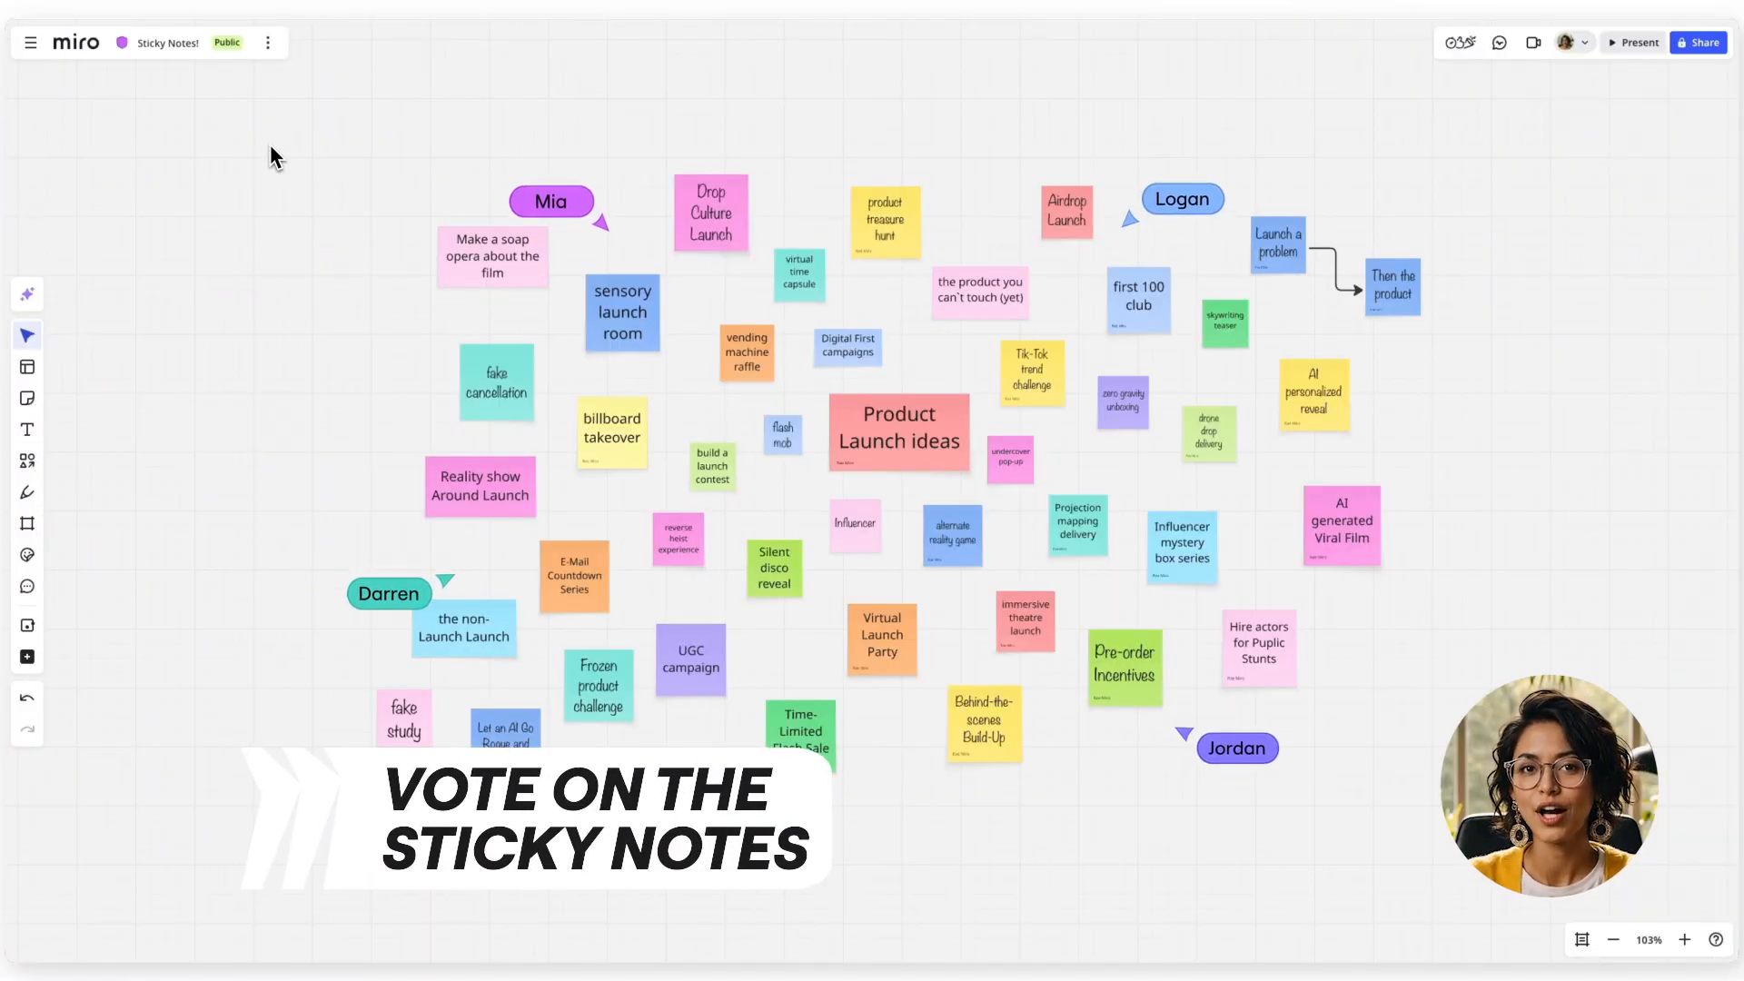
# Mark the sticky-note area, start the 1-minute 4-vote anonymous session and vote for the Influencer note
pyautogui.moveTo(267, 145); pyautogui.dragTo(1419, 817)
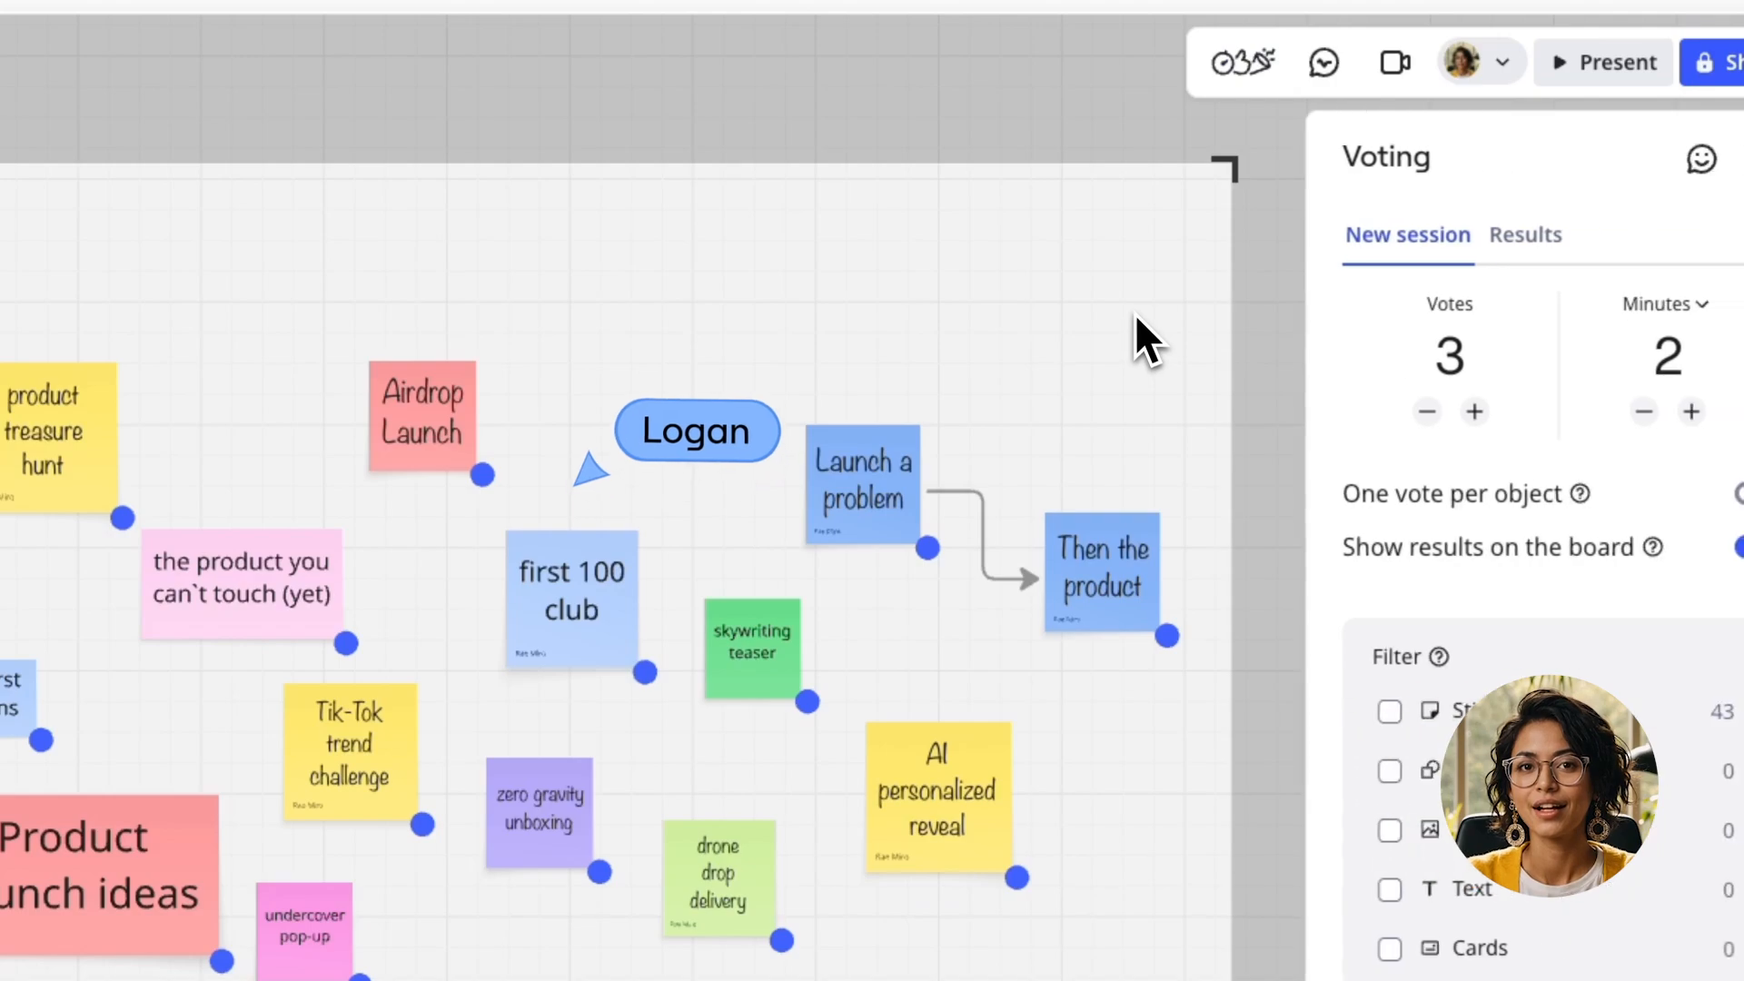
pyautogui.scroll(-3)
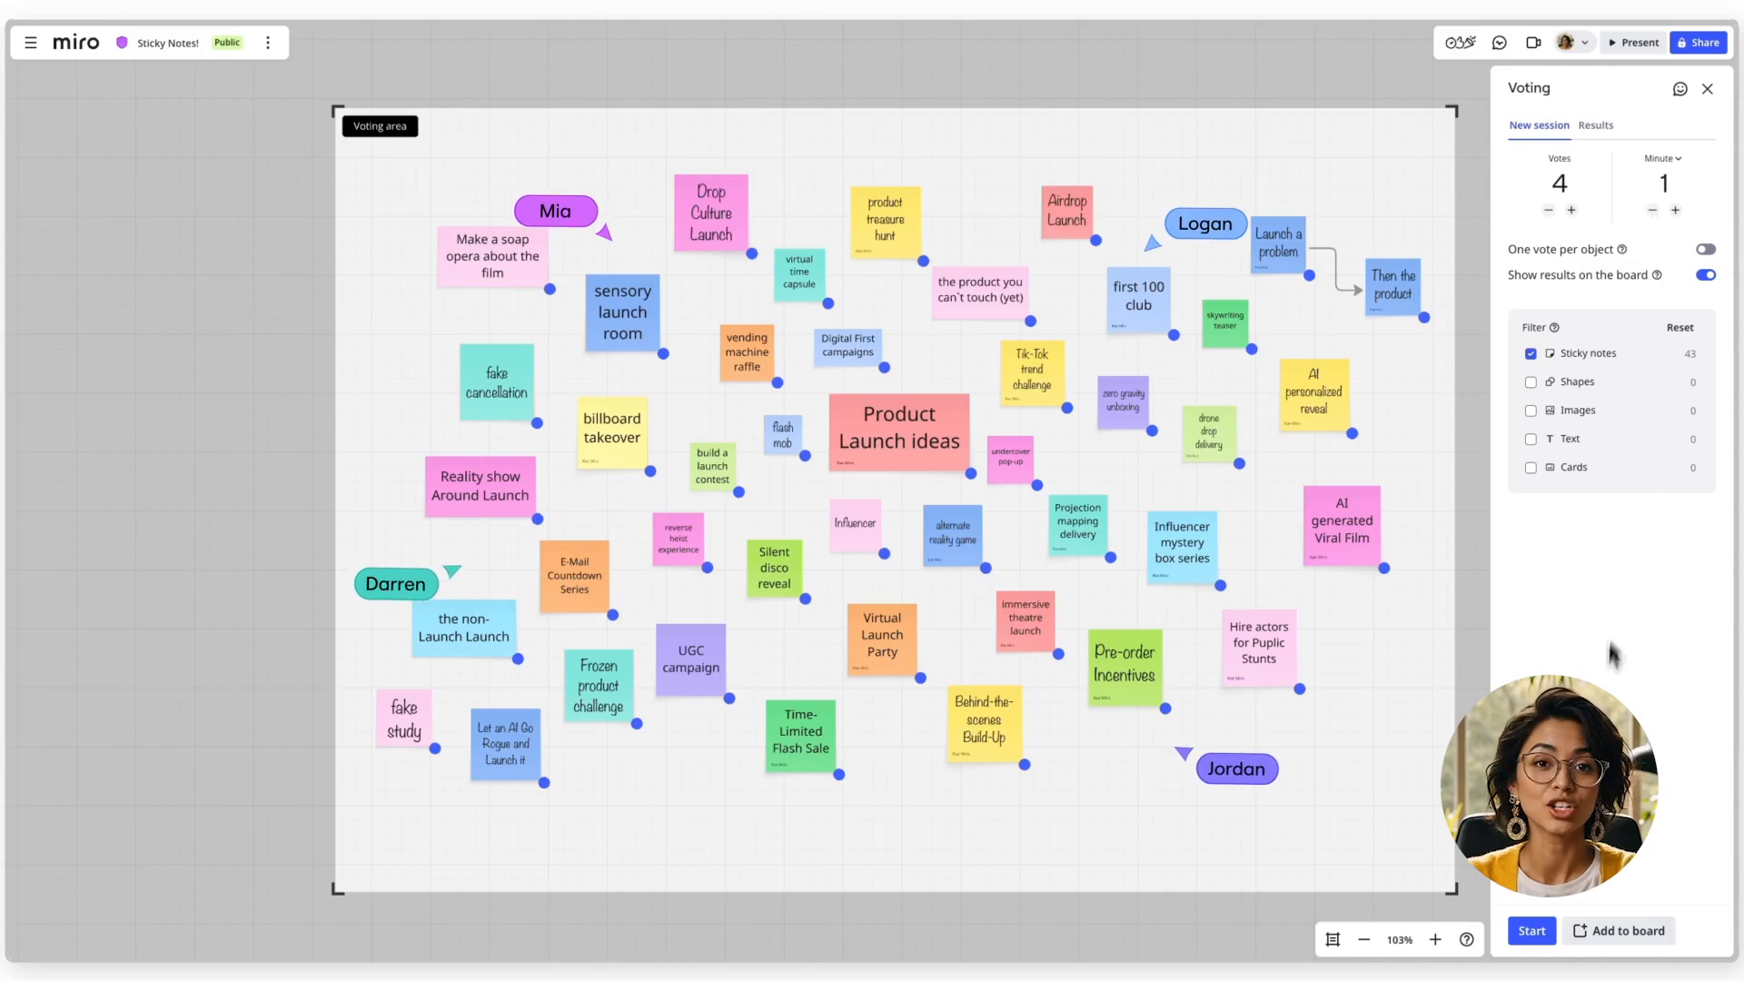
pyautogui.click(1529, 930)
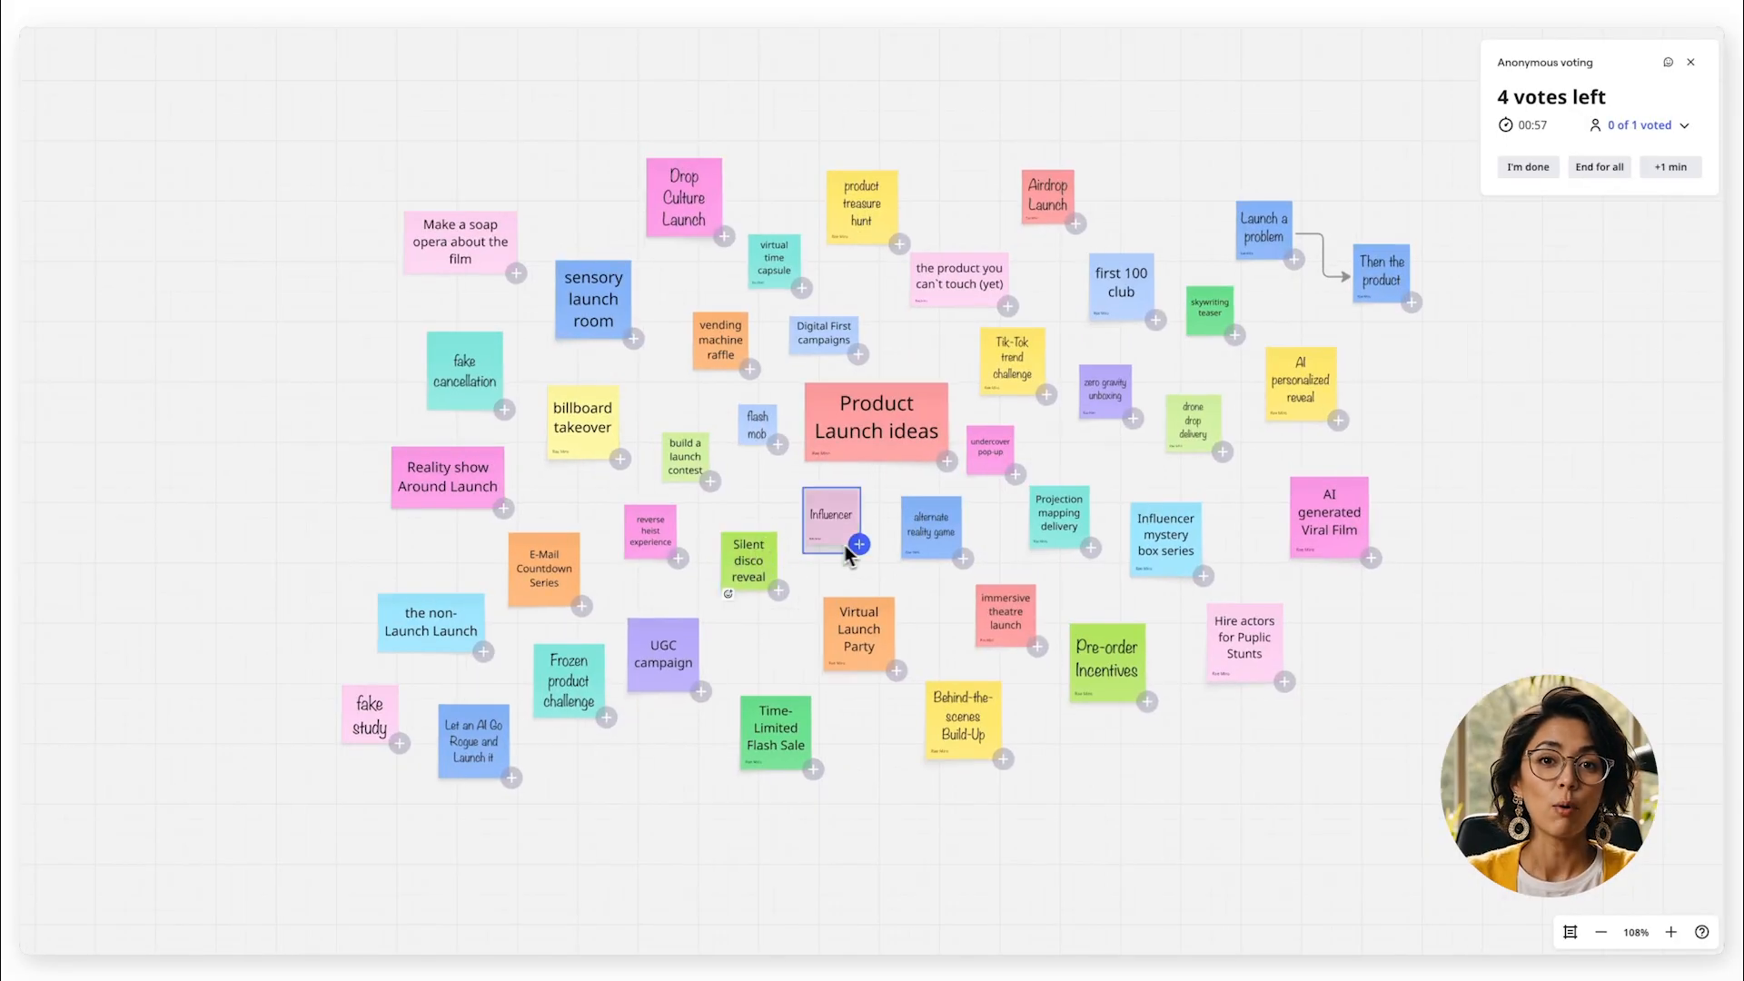
pyautogui.click(1091, 547)
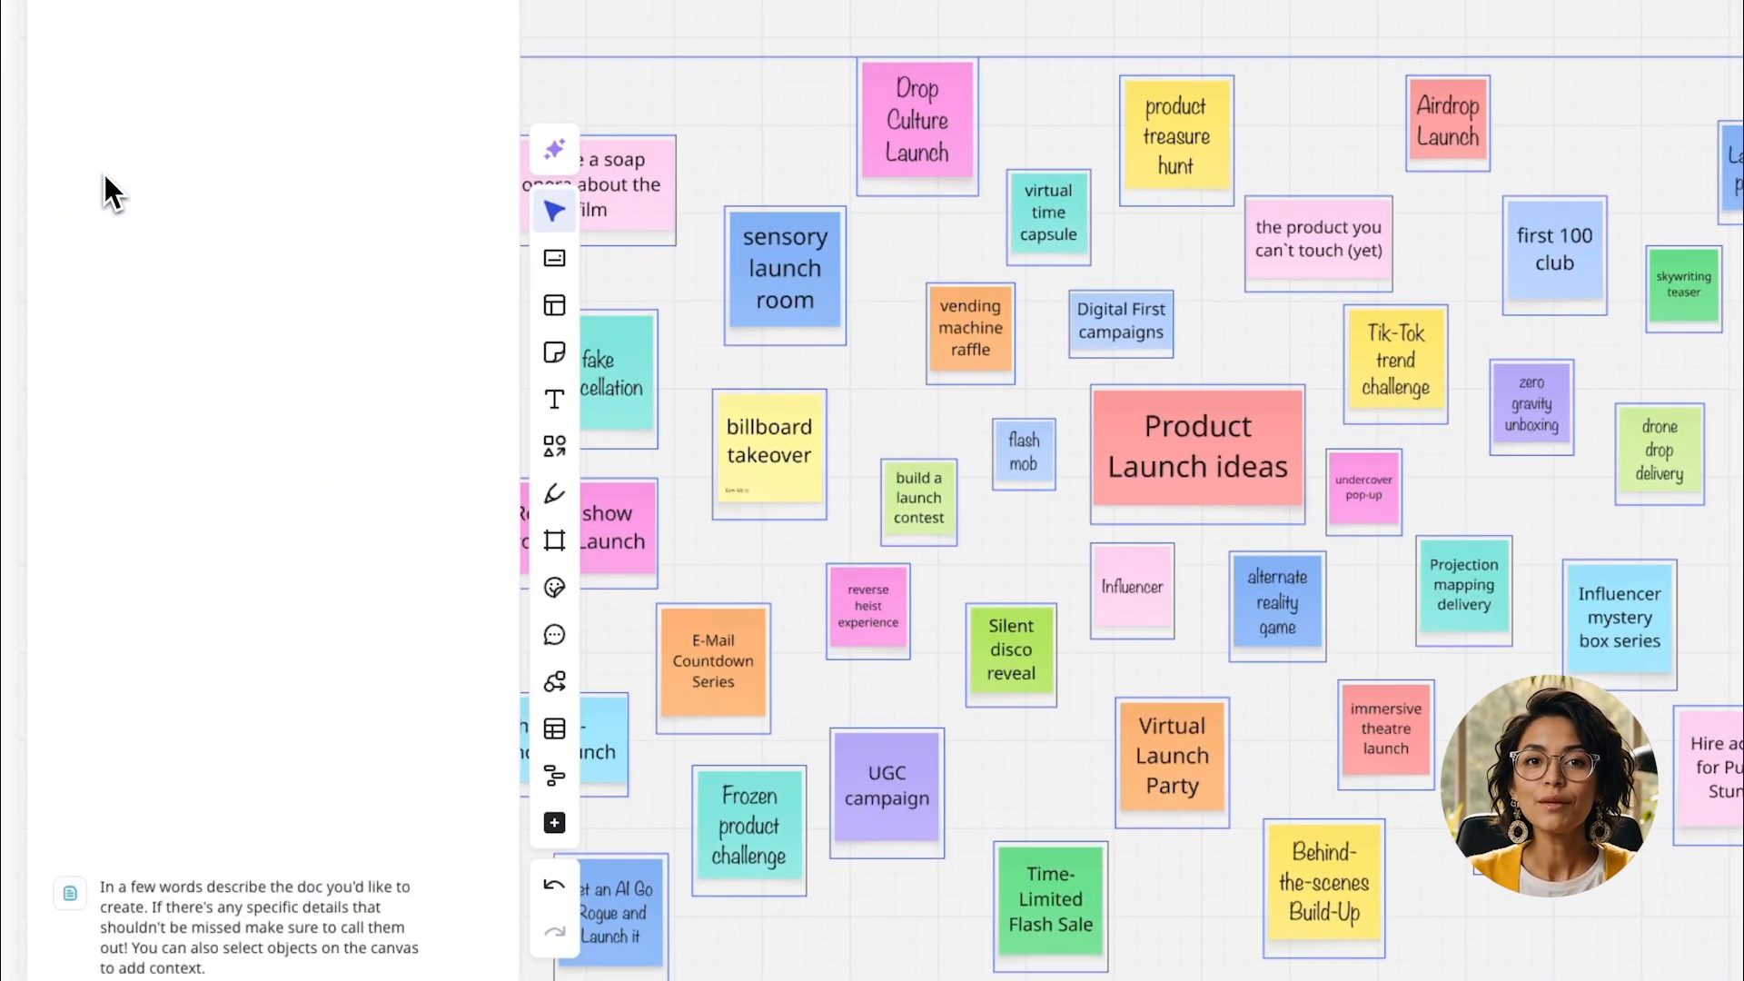
# Send the 'summary, plan, outline' prompt to generate the AI doc, then choose AI sticky notes
pyautogui.write('summary, plan,')
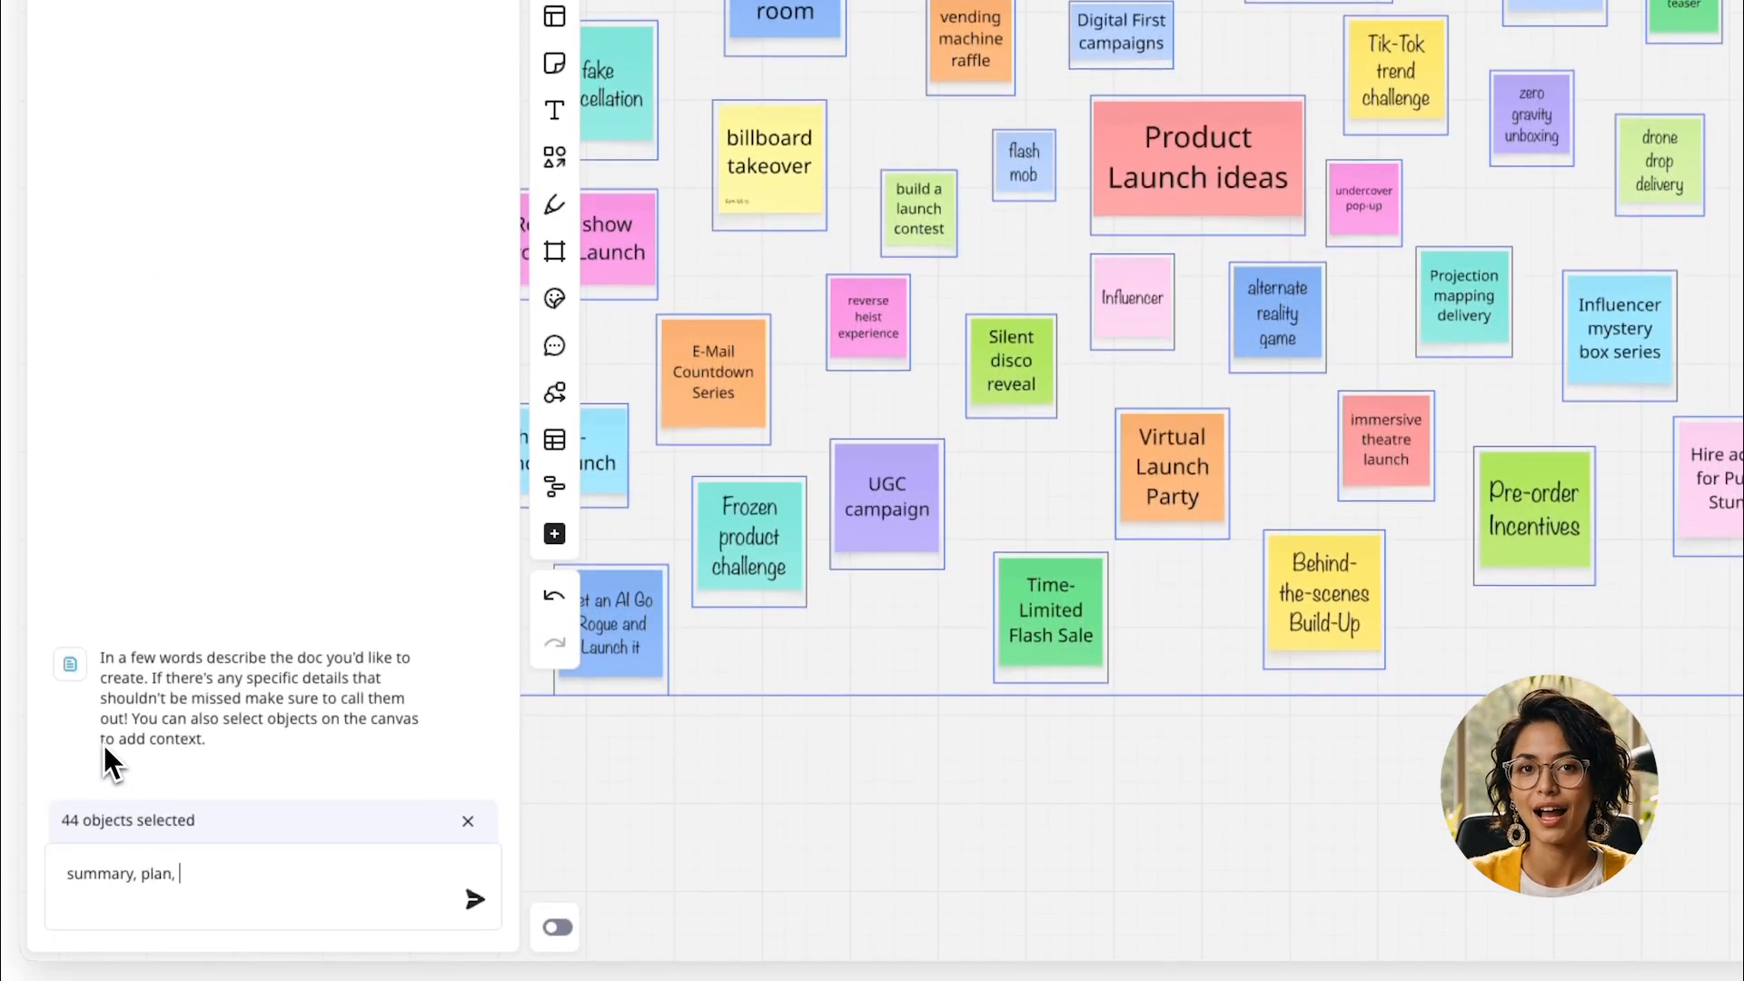
pyautogui.click(474, 900)
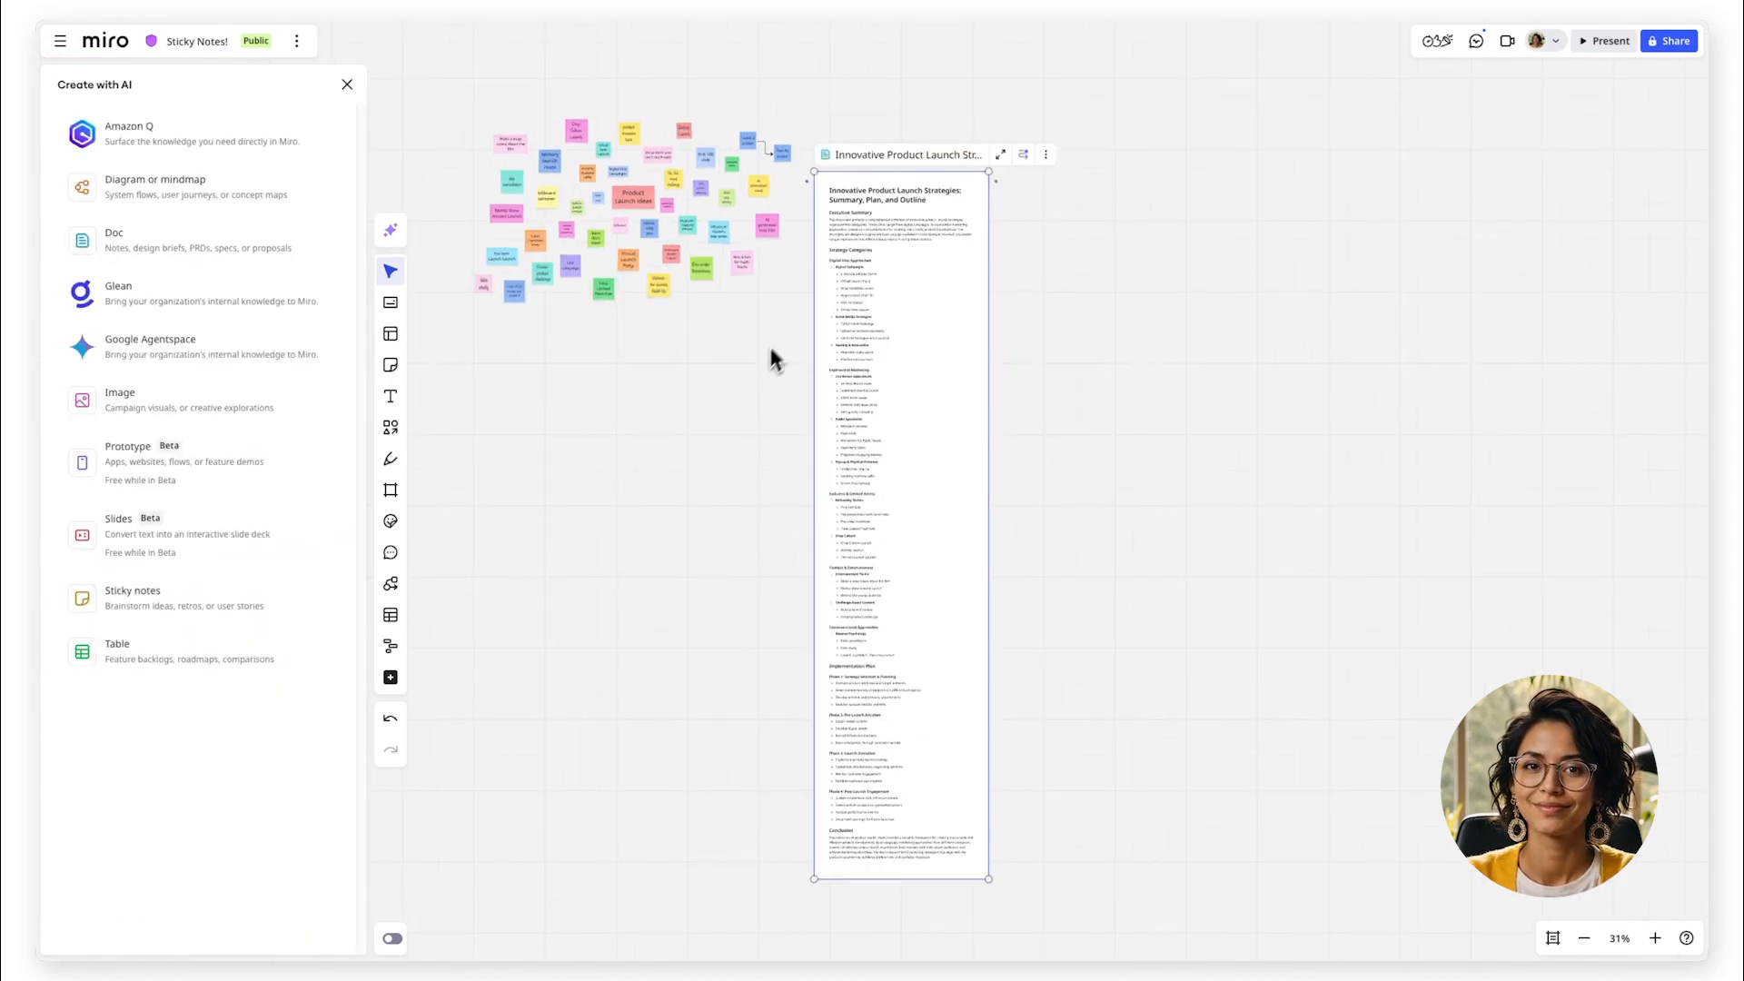
pyautogui.click(133, 598)
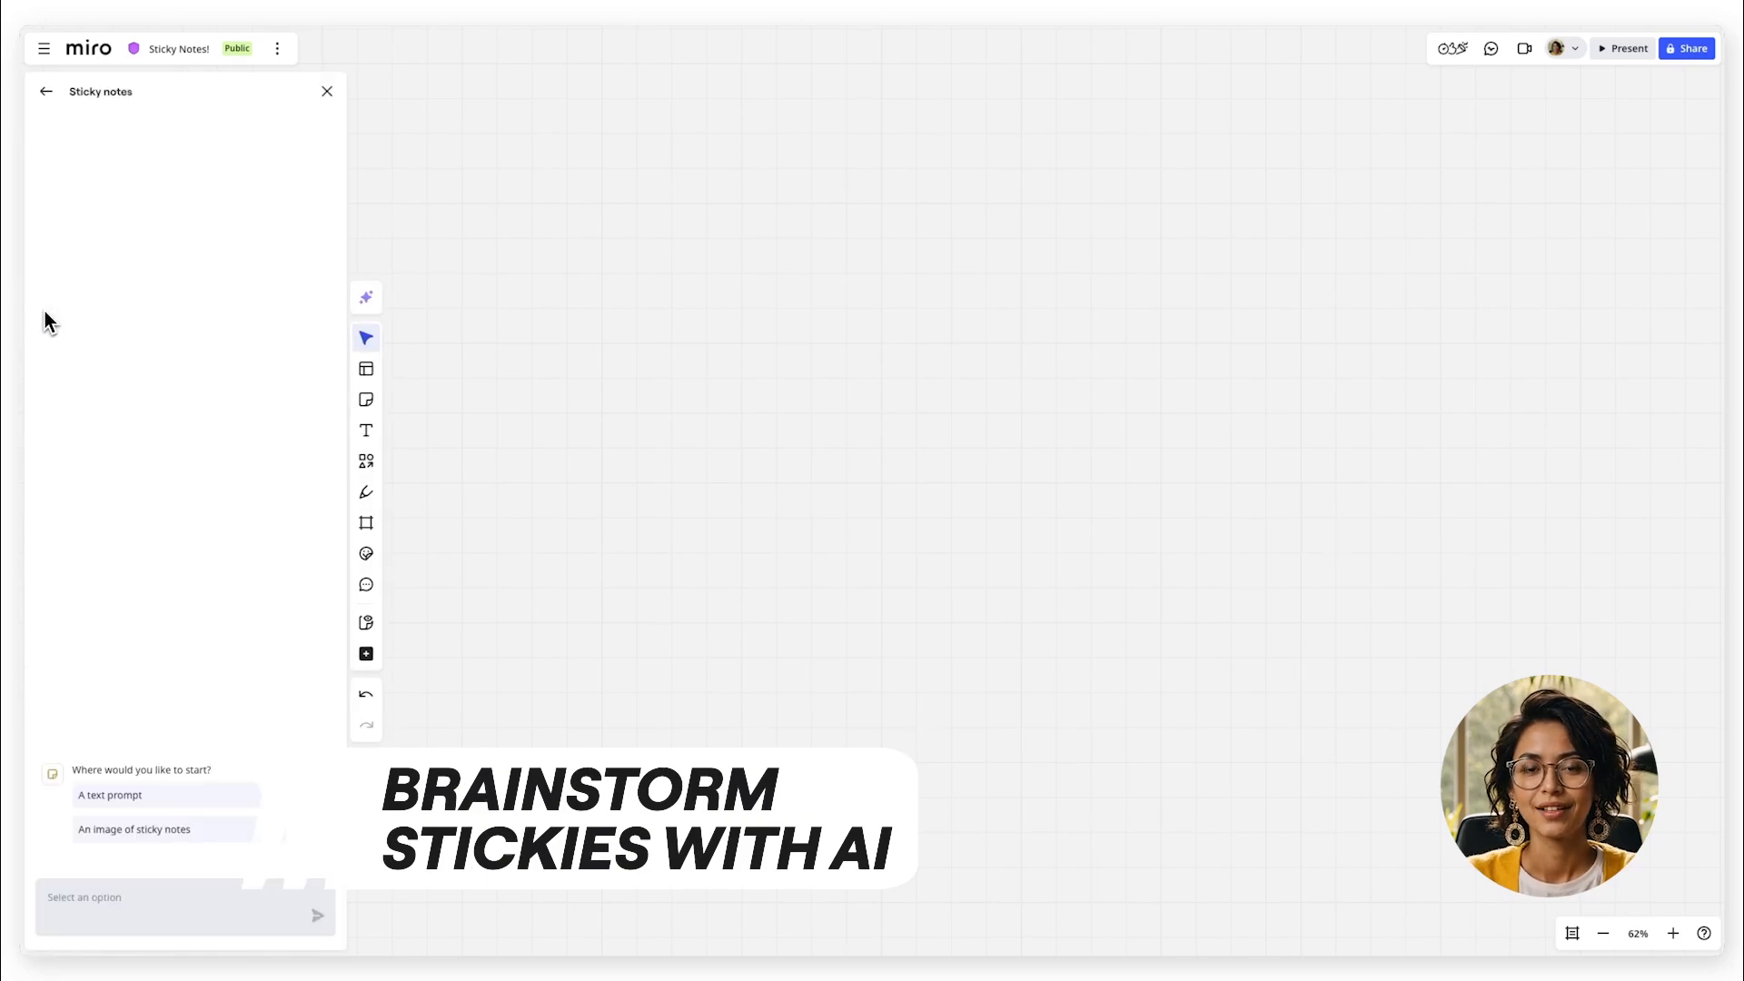
# Choose A text prompt and submit the everyday-problems app-idea brainstorm request
pyautogui.click(109, 794)
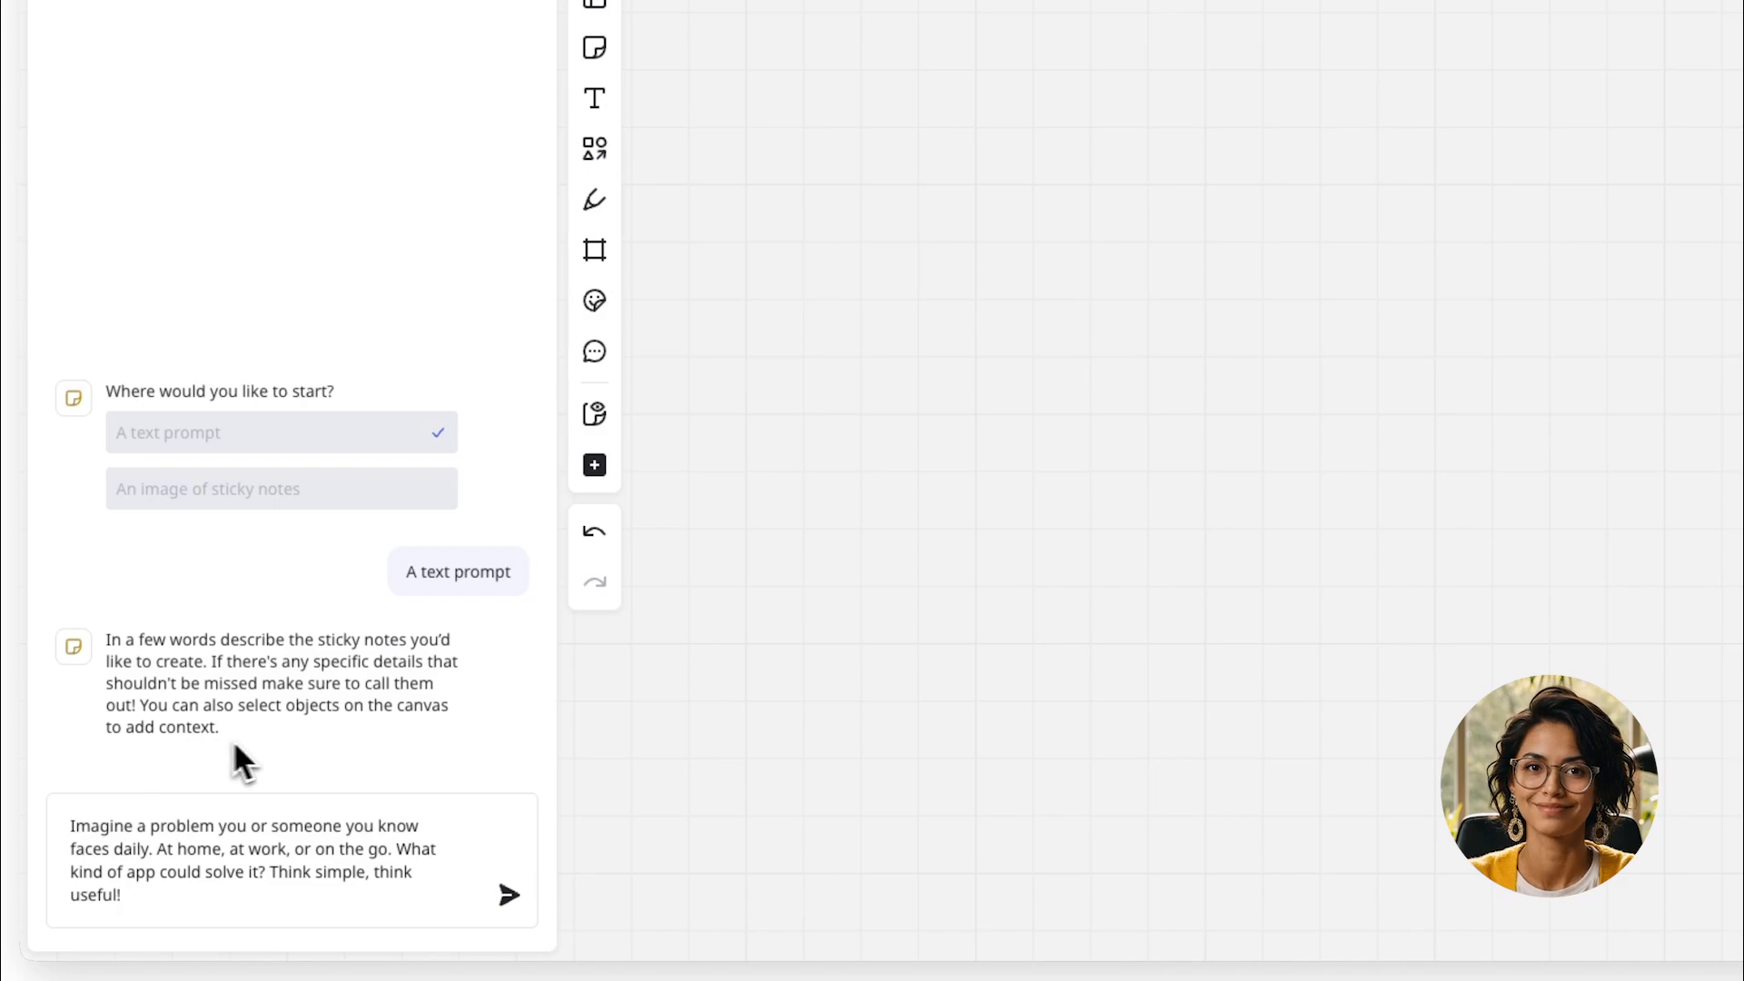
pyautogui.click(508, 894)
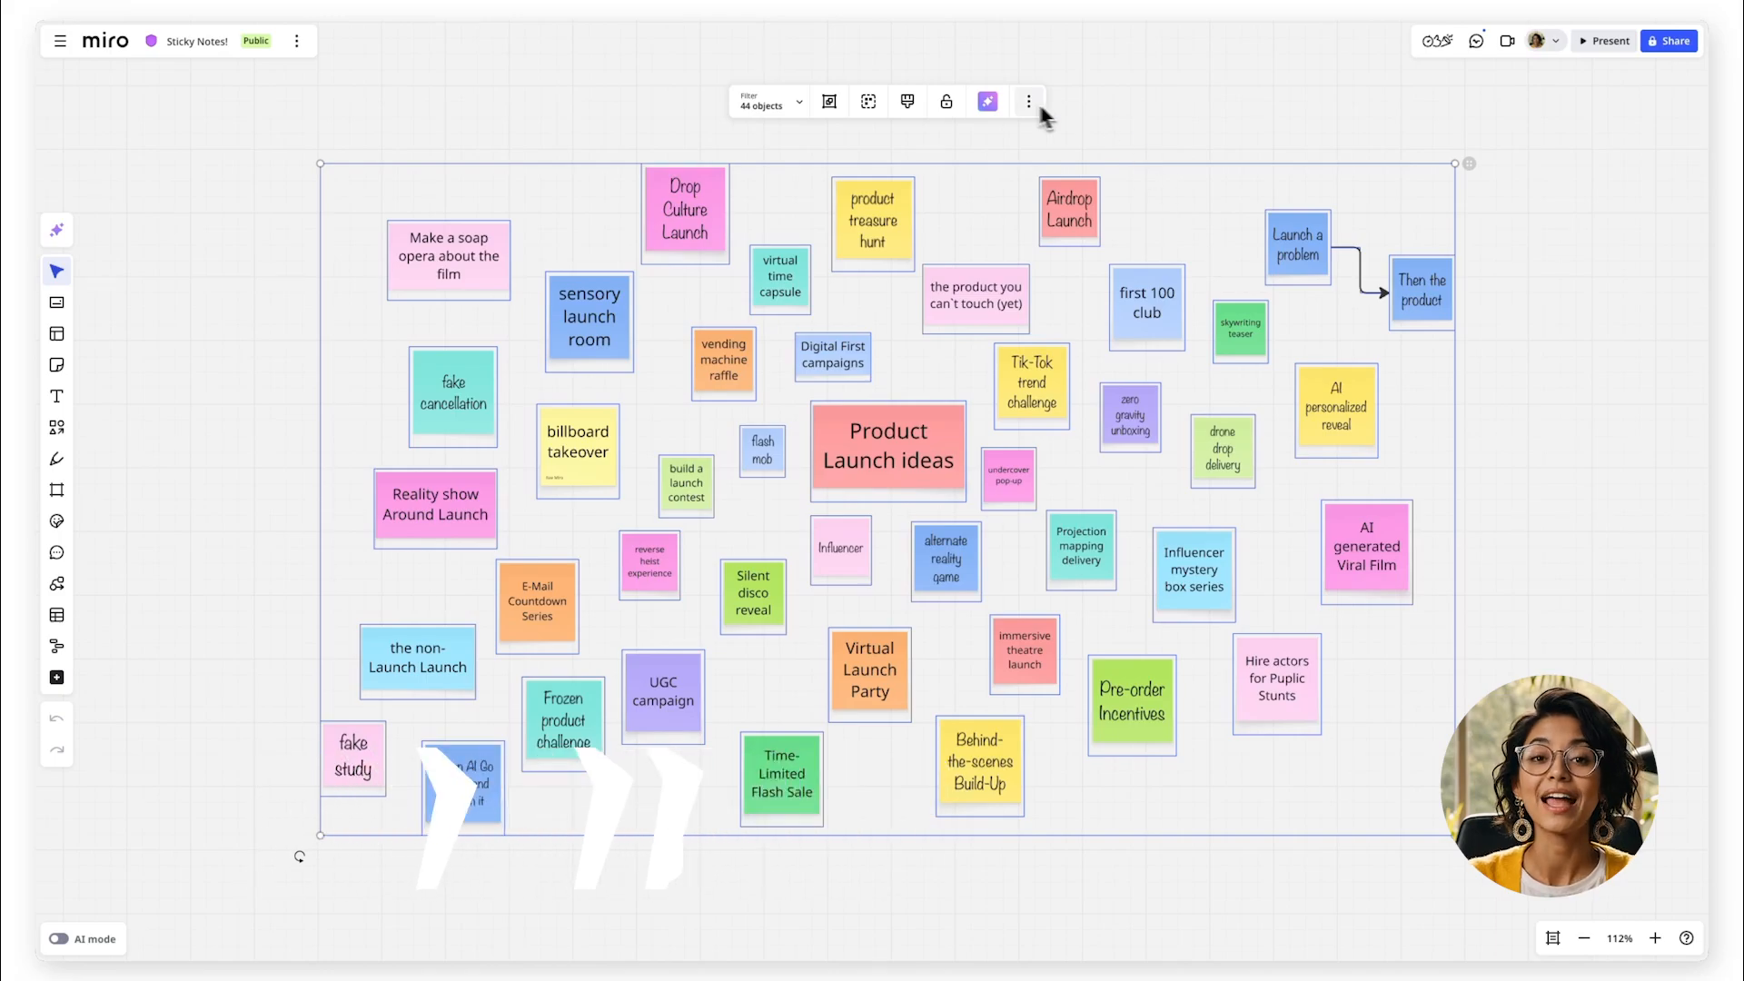
# Cluster the selected notes by keywords with Miro AI, then clear the selection
pyautogui.click(988, 102)
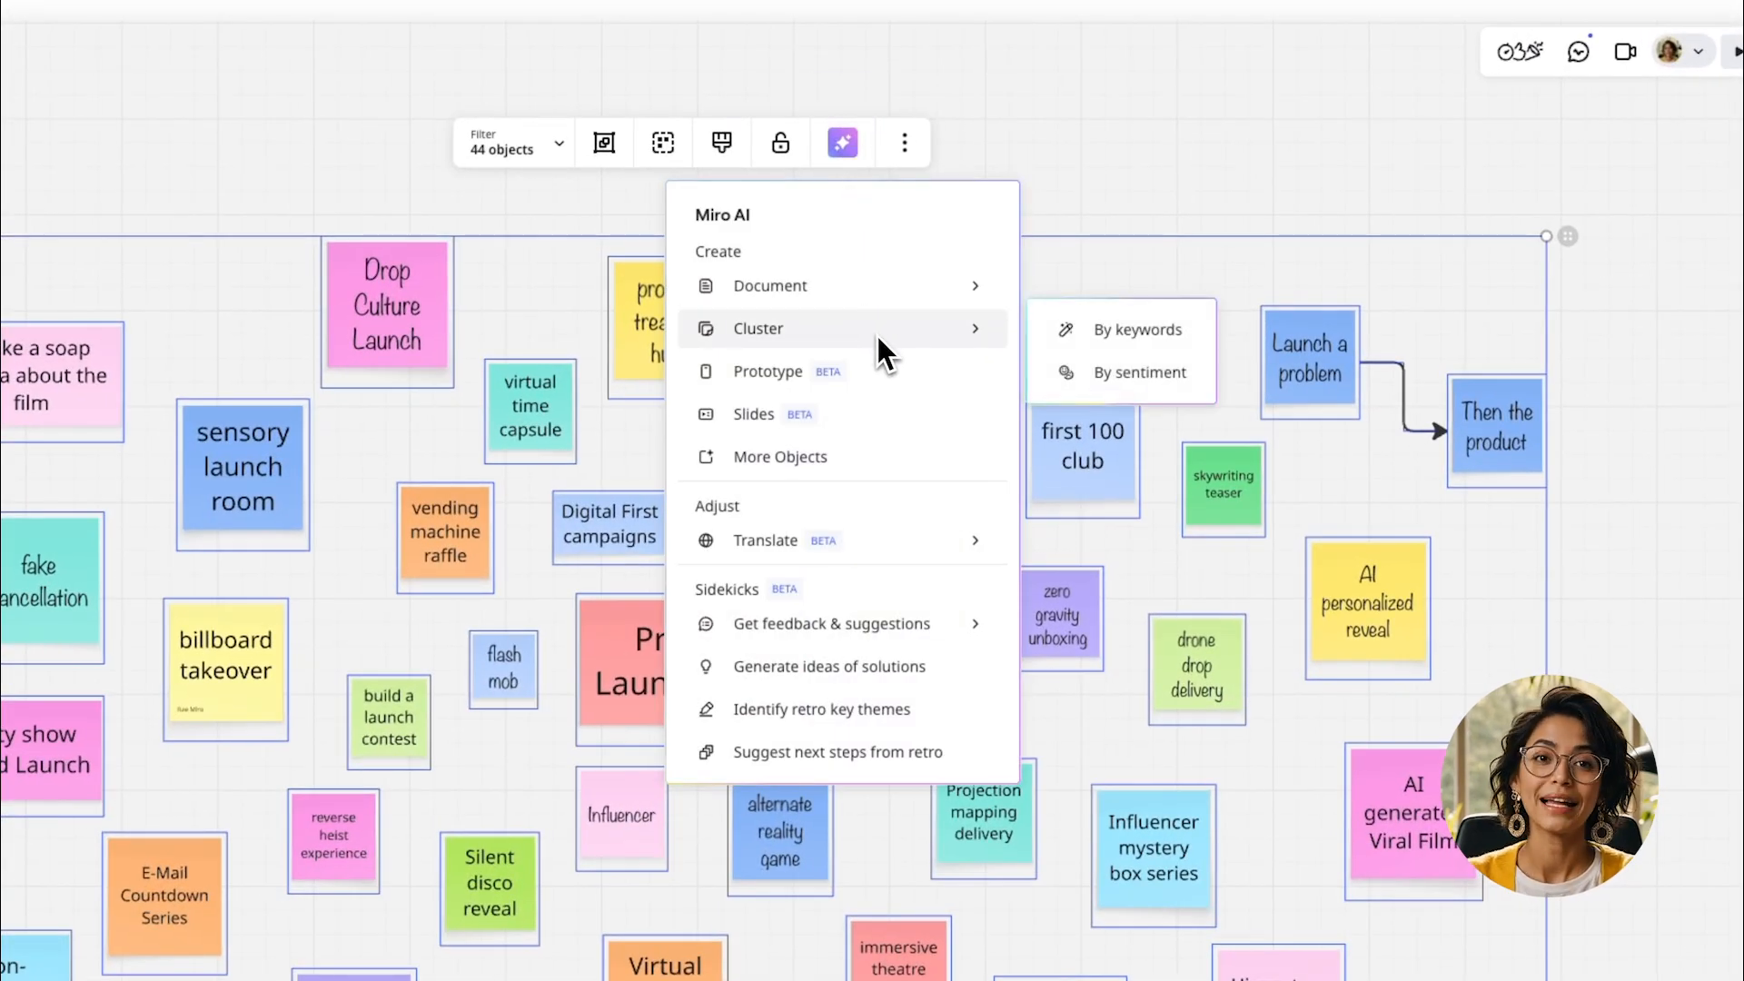
pyautogui.click(1139, 329)
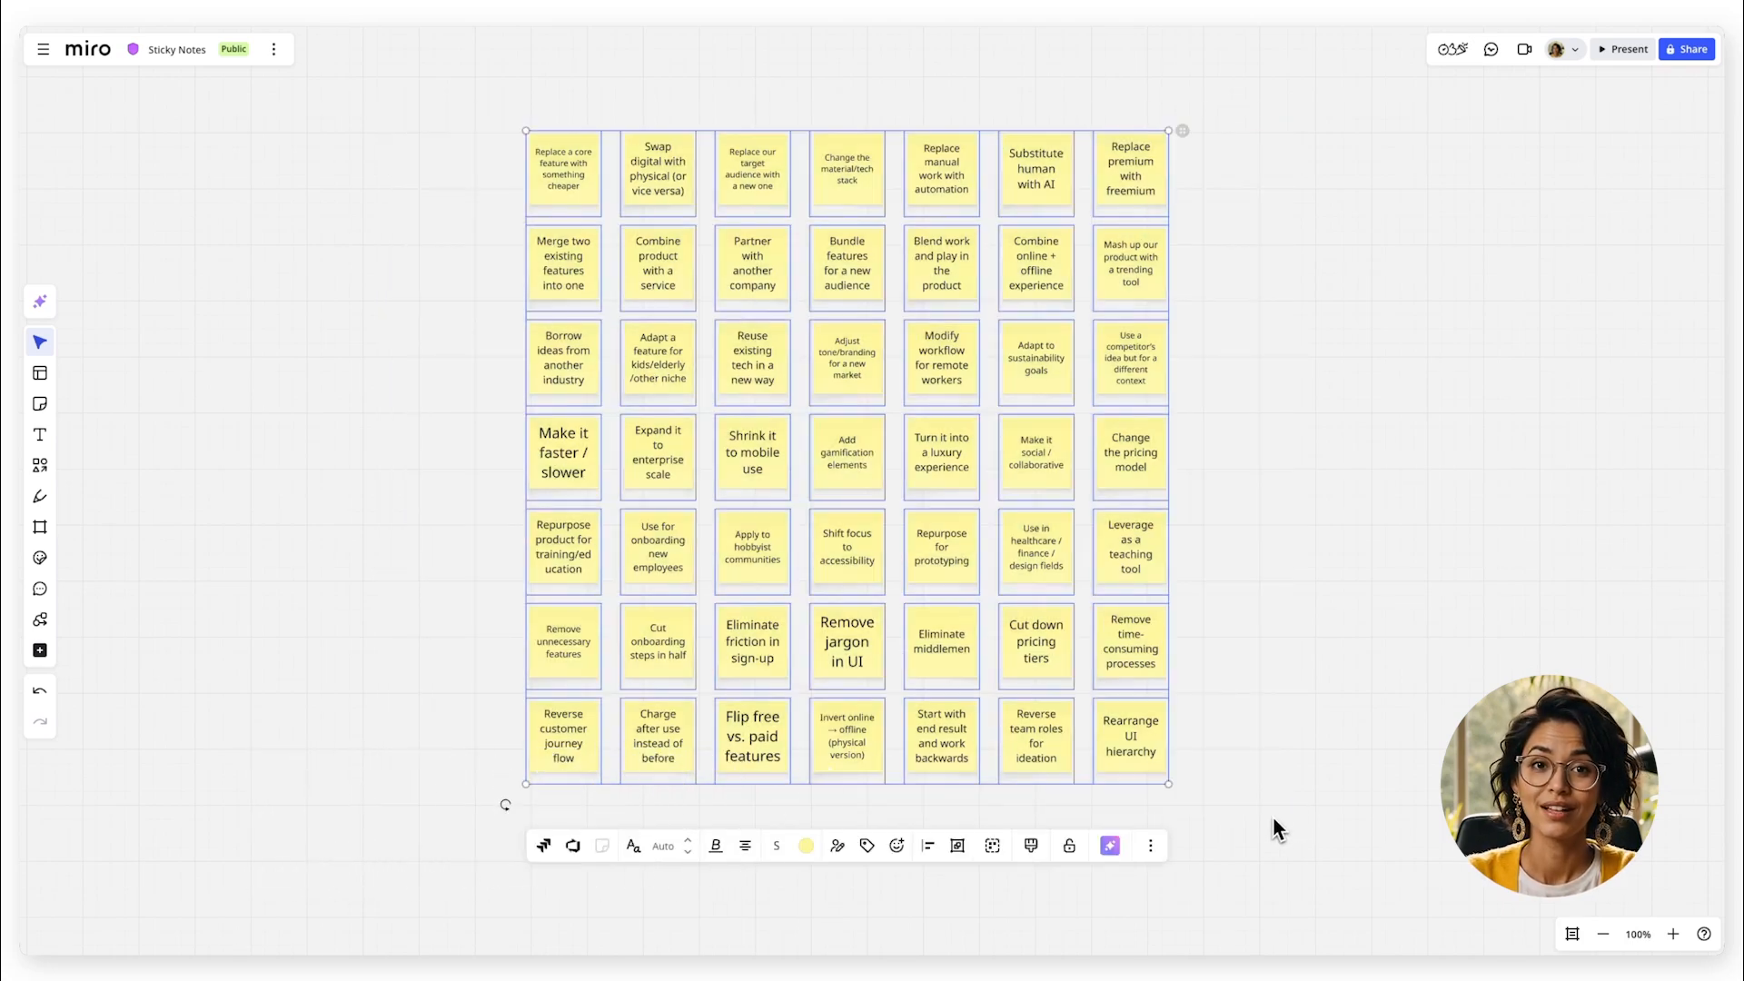
pyautogui.click(1108, 845)
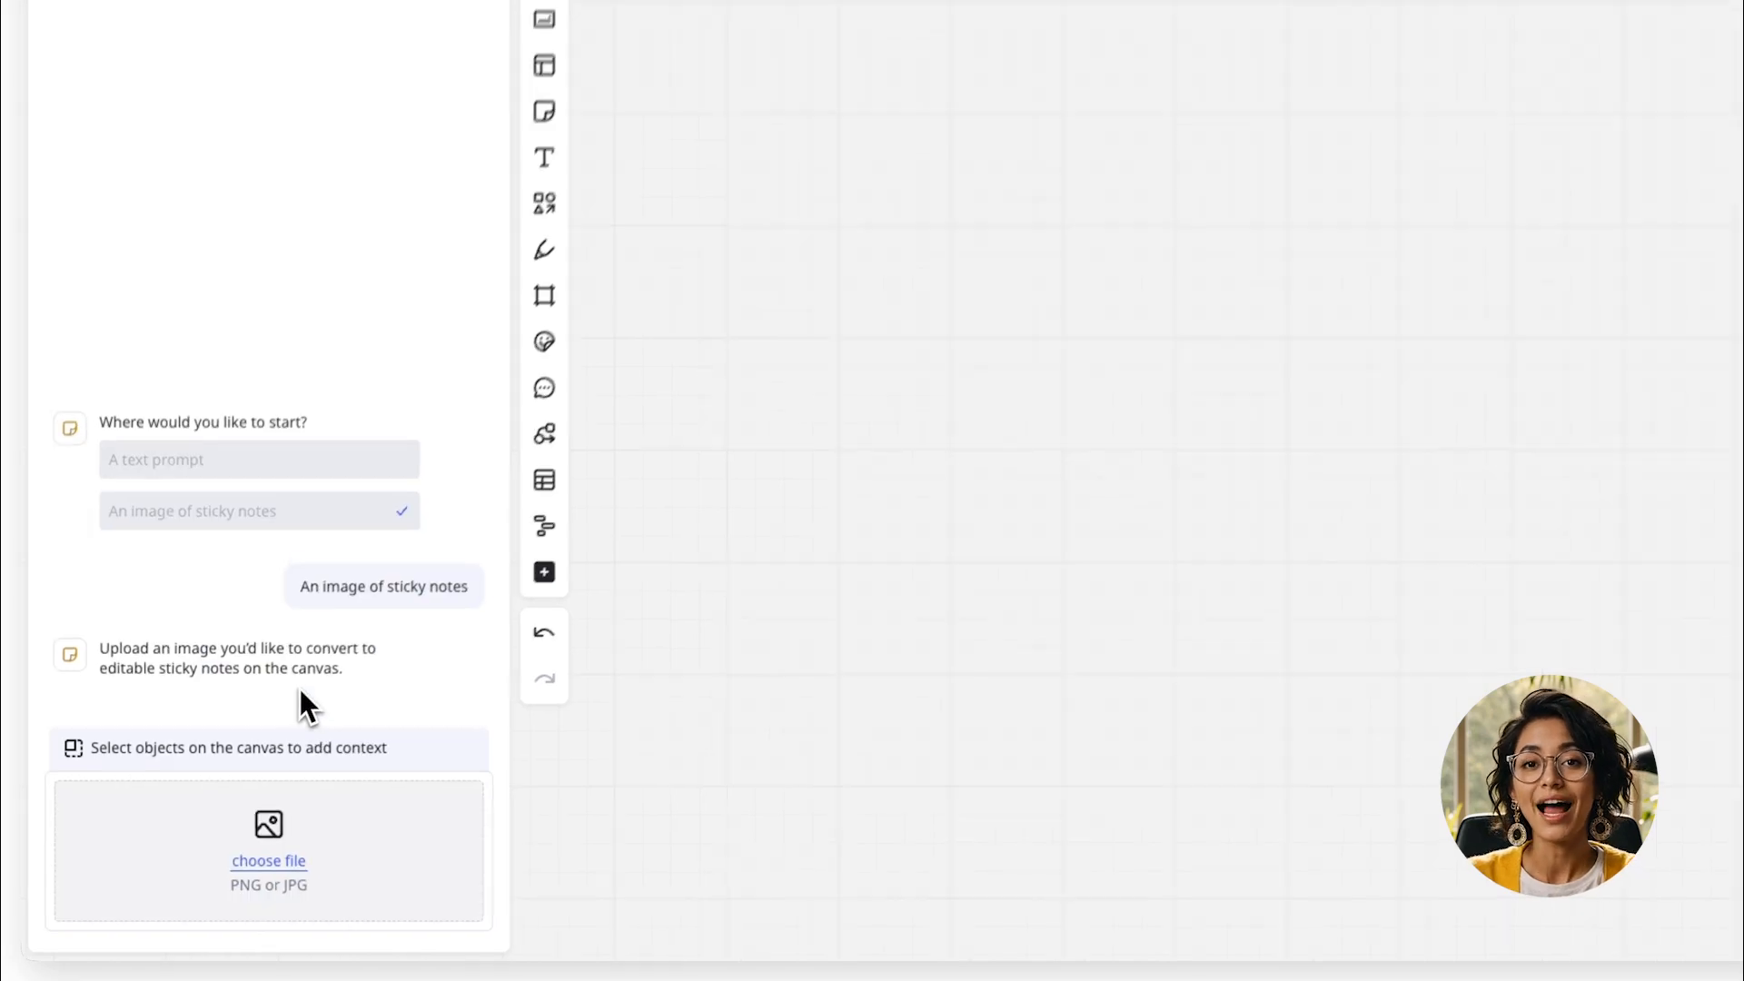
# Upload the sticky-note image so AI converts it into editable sticky notes
pyautogui.click(269, 859)
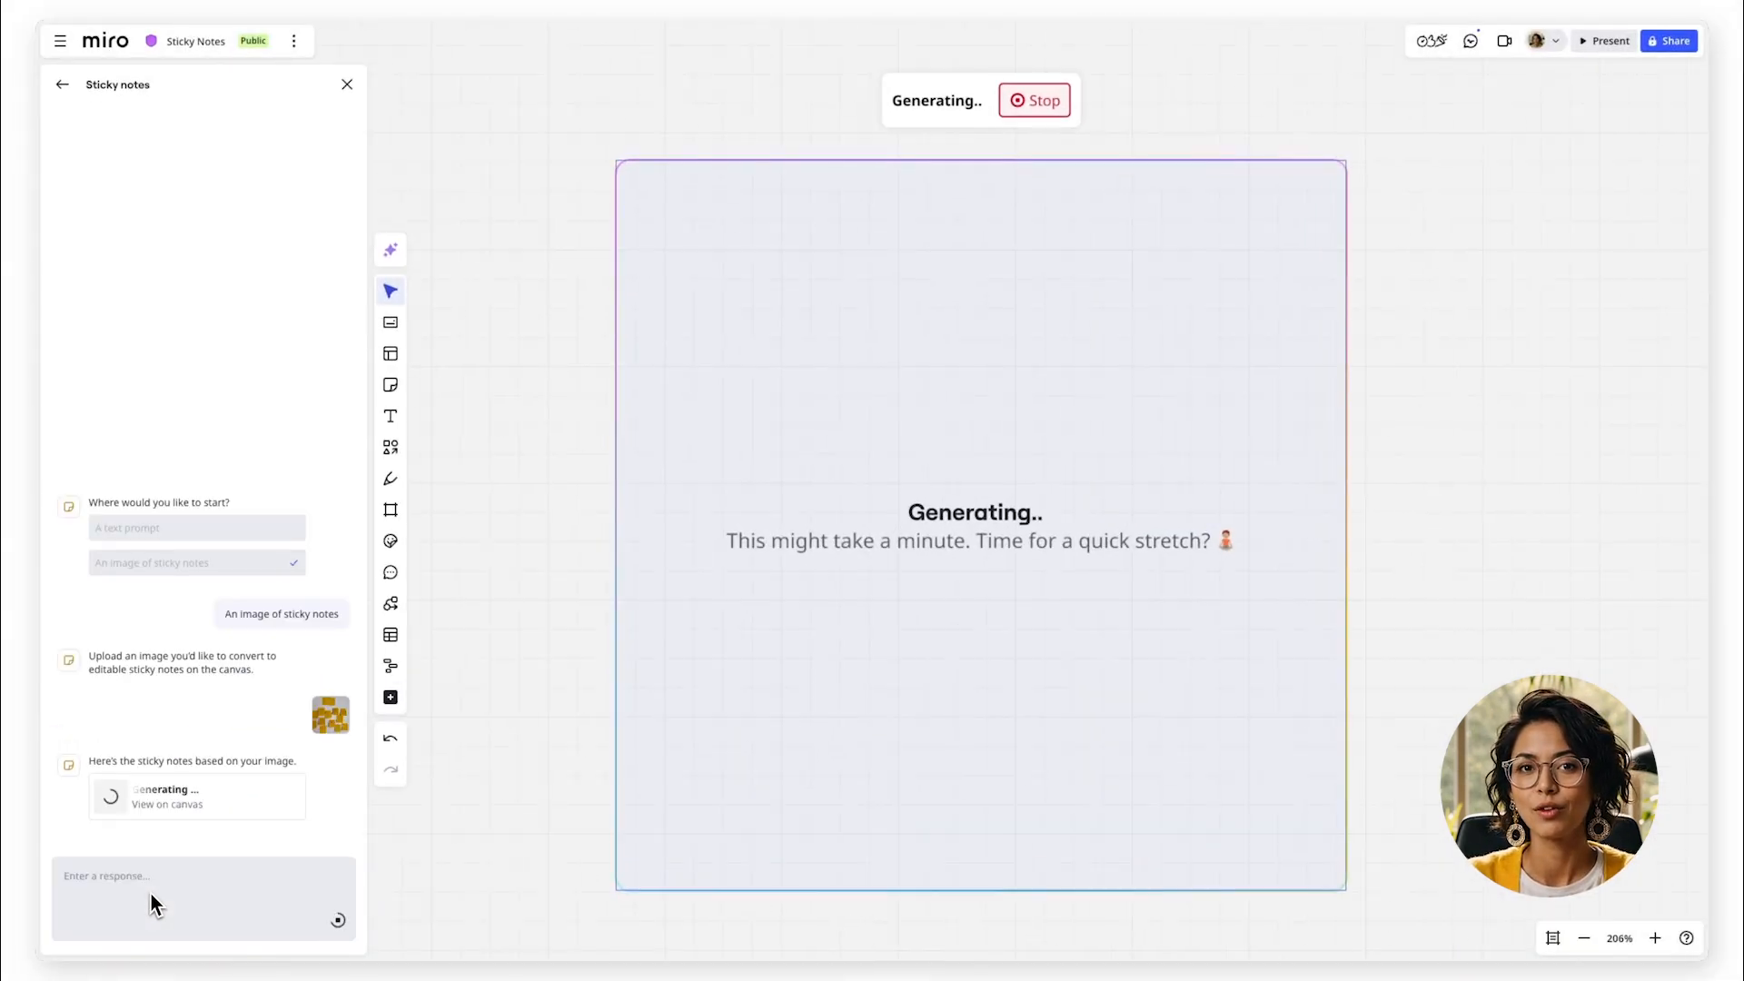